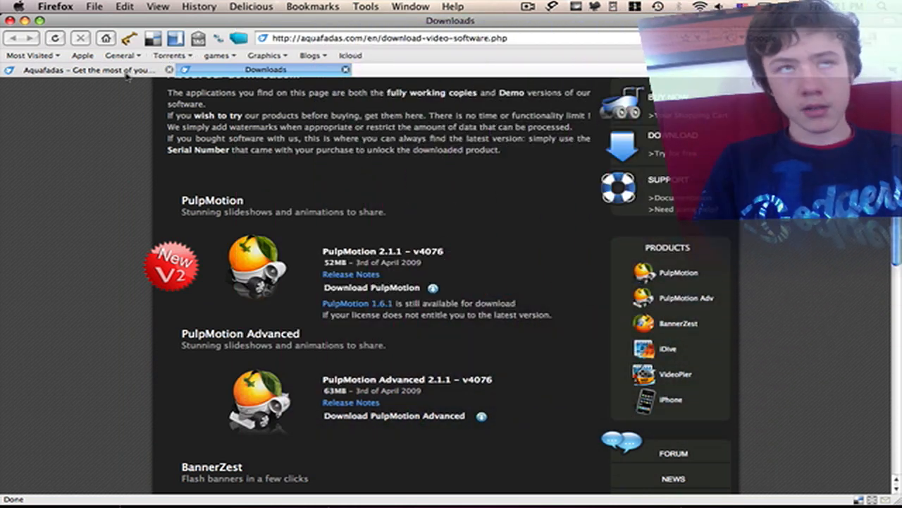
mouse_move(95, 70)
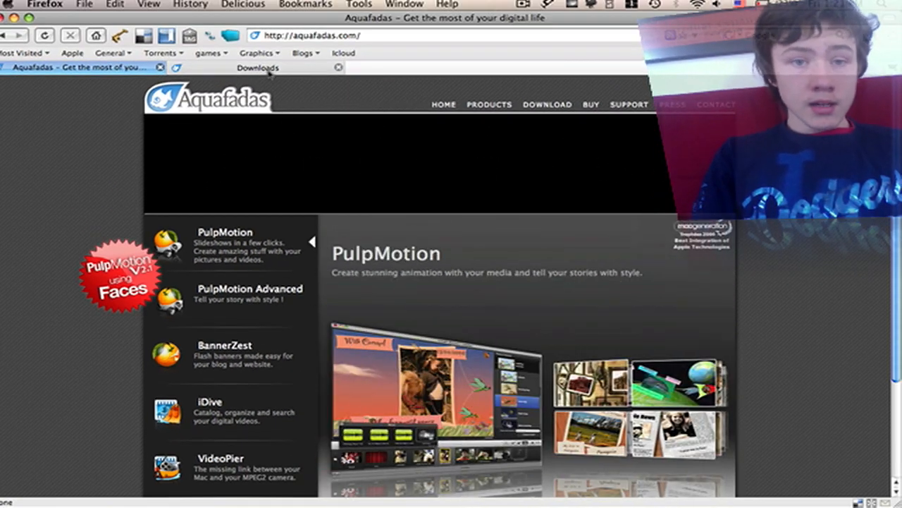
Browse the software downloads page, then launch PulpMotion Advanced by typing 'pu'
left_click(257, 67)
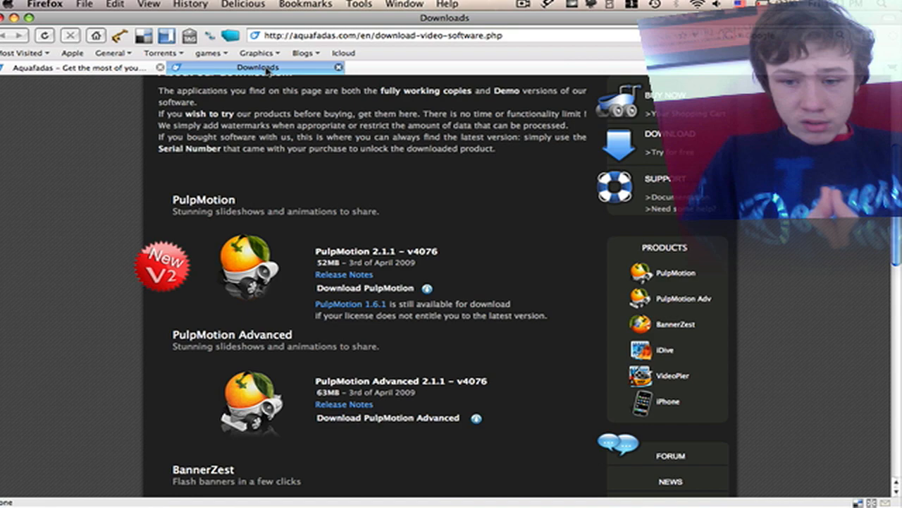
scroll("down", 3)
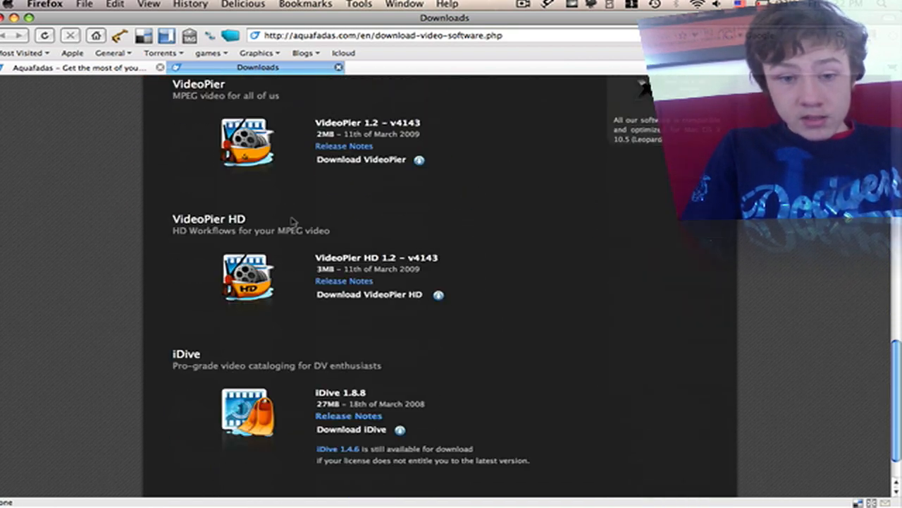
scroll("up", 3)
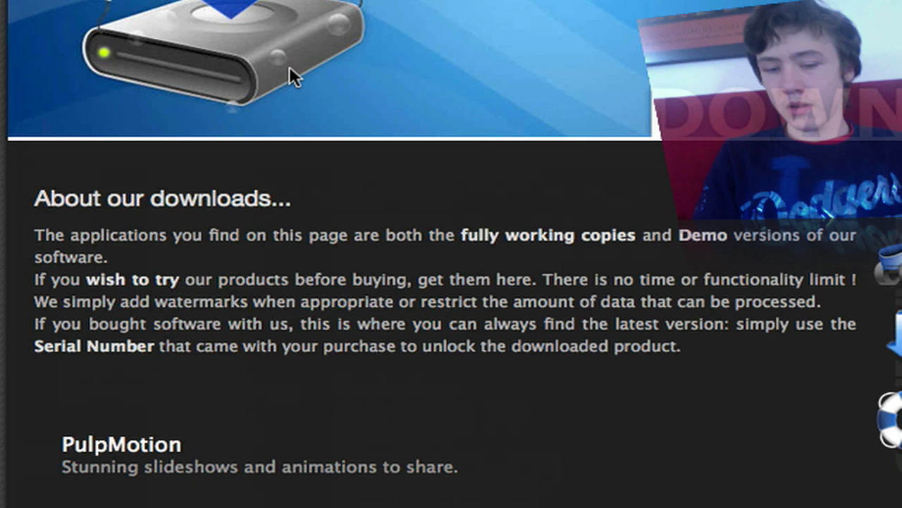
scroll("down", 3)
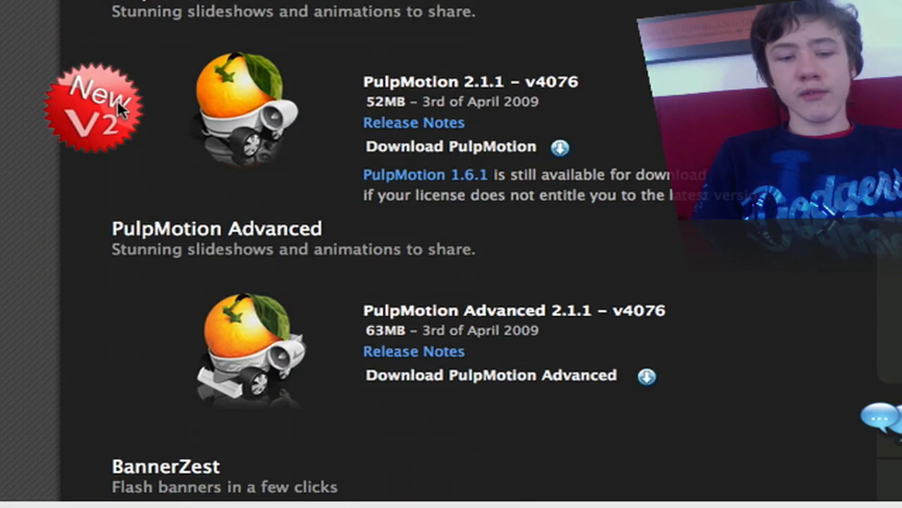
mouse_move(149, 185)
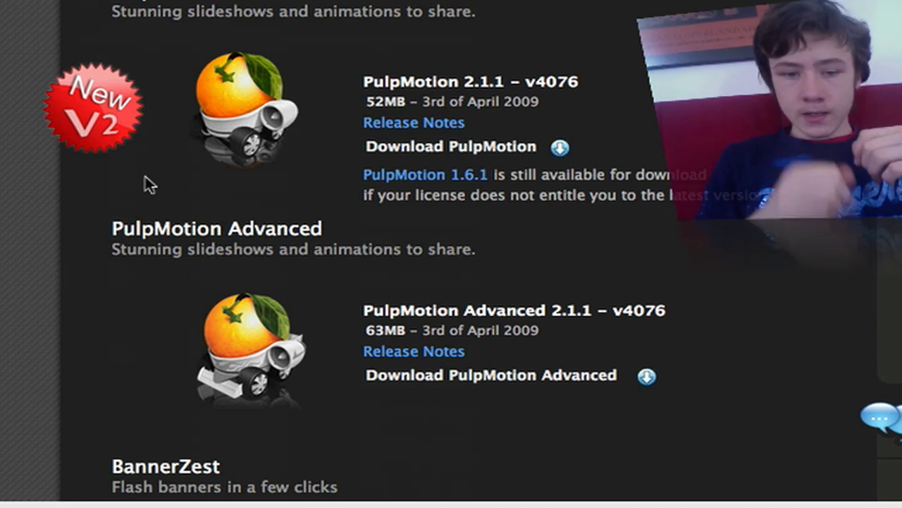
type("pu")
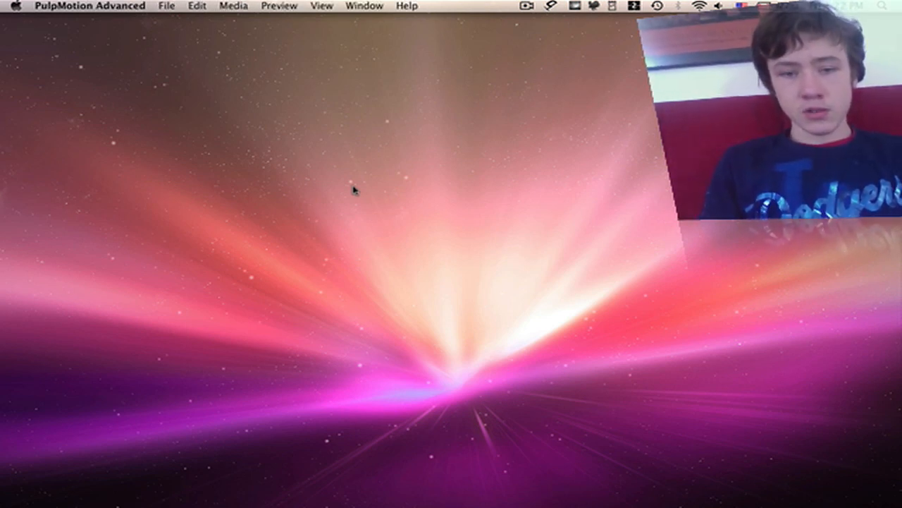
mouse_move(466, 189)
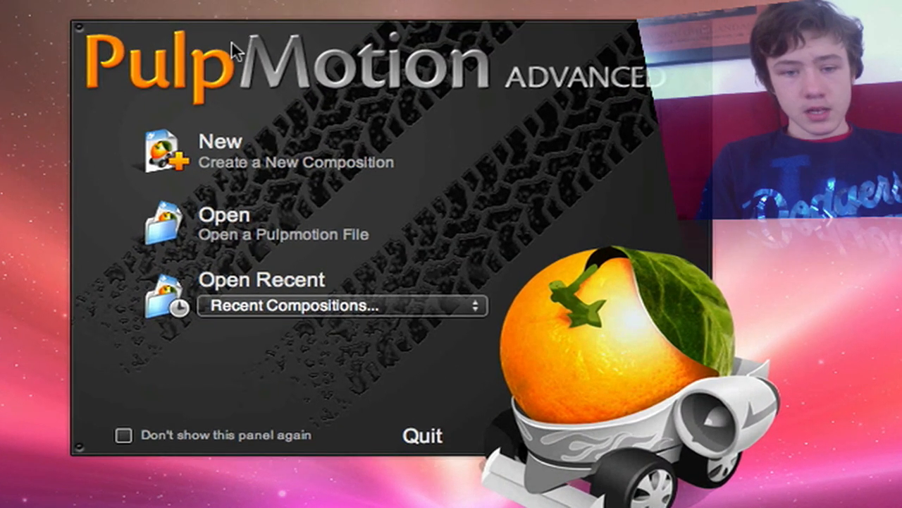
mouse_move(99, 51)
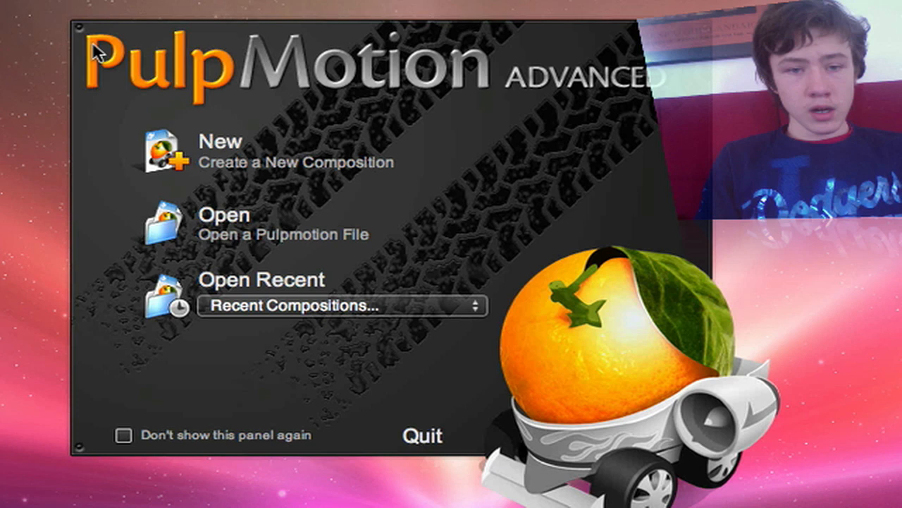
mouse_move(194, 162)
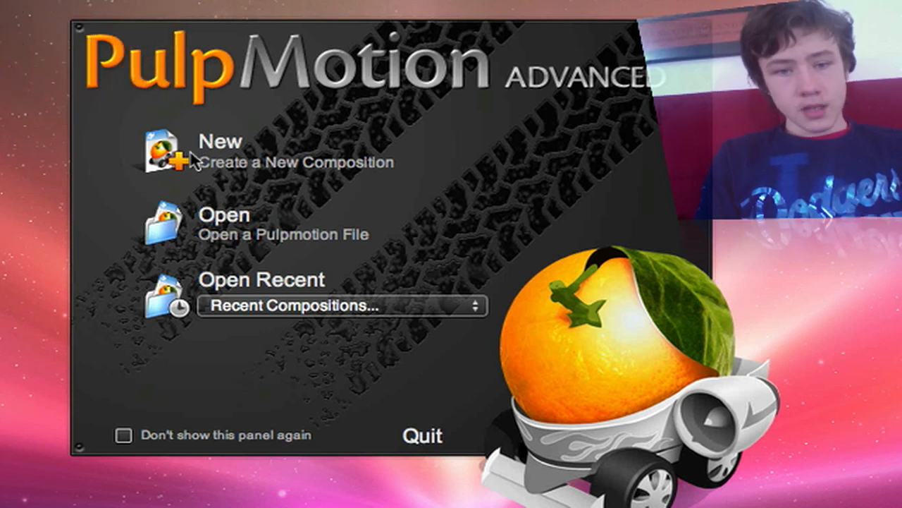
mouse_move(242, 227)
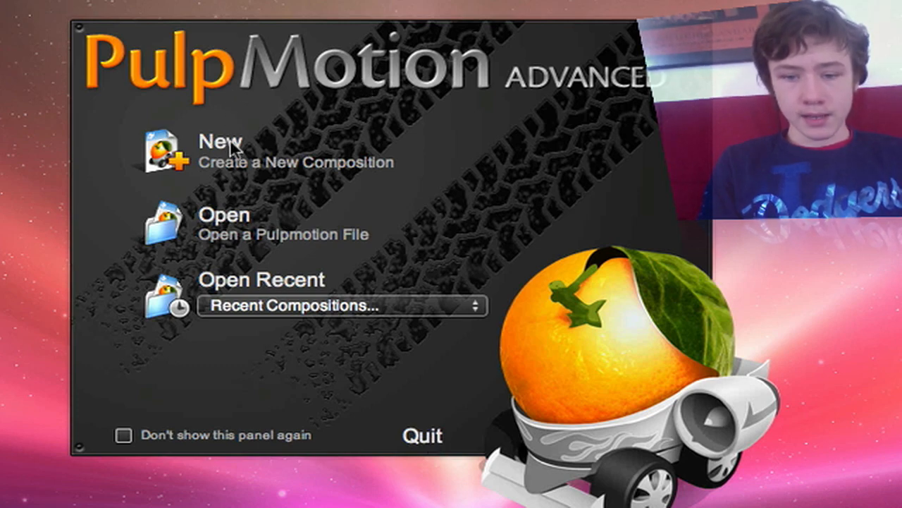
Start a new composition and pick the White variation of the Slice theme
left_click(221, 141)
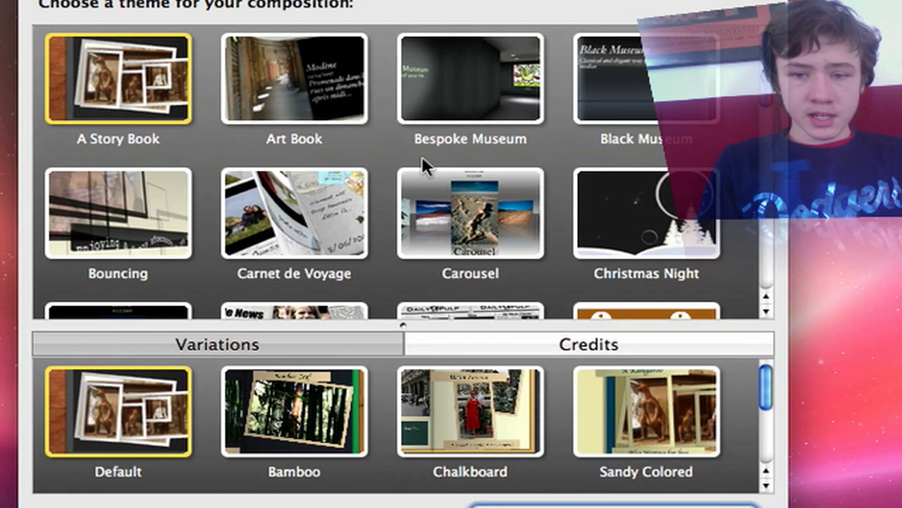
scroll("down", 3)
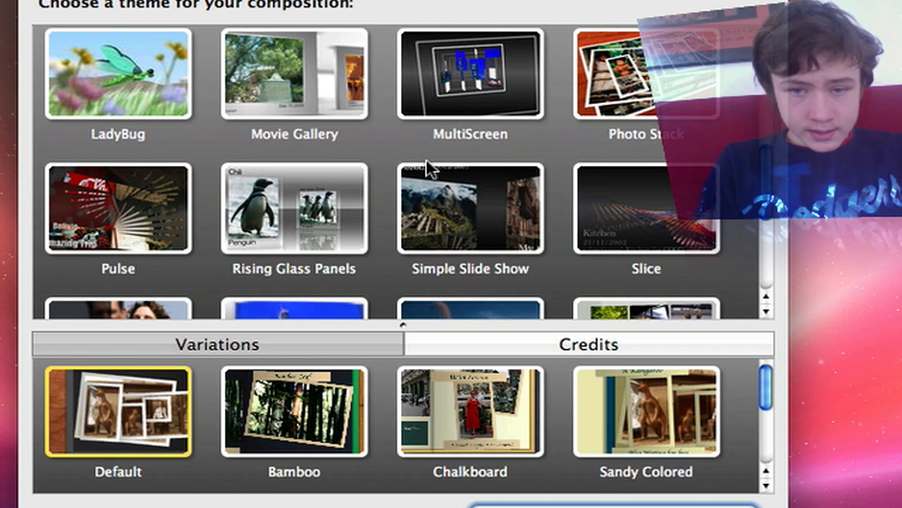
scroll("up", 3)
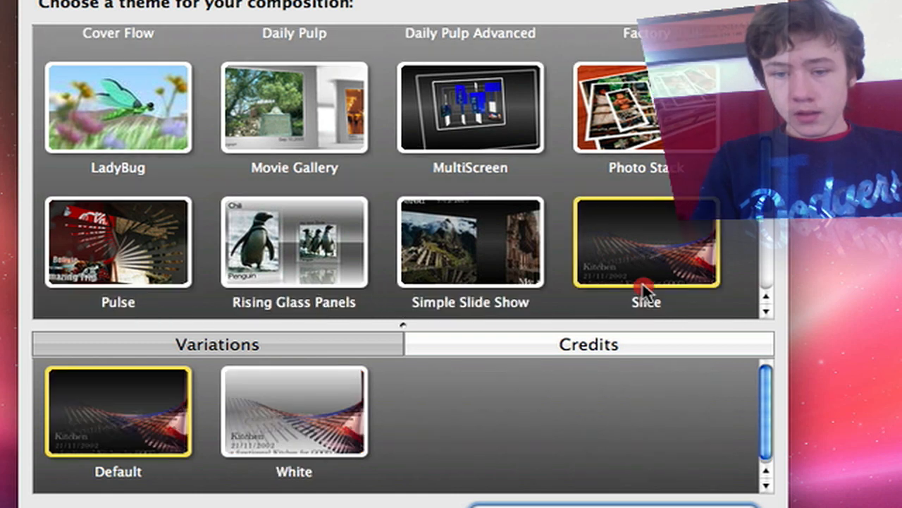
left_click(294, 412)
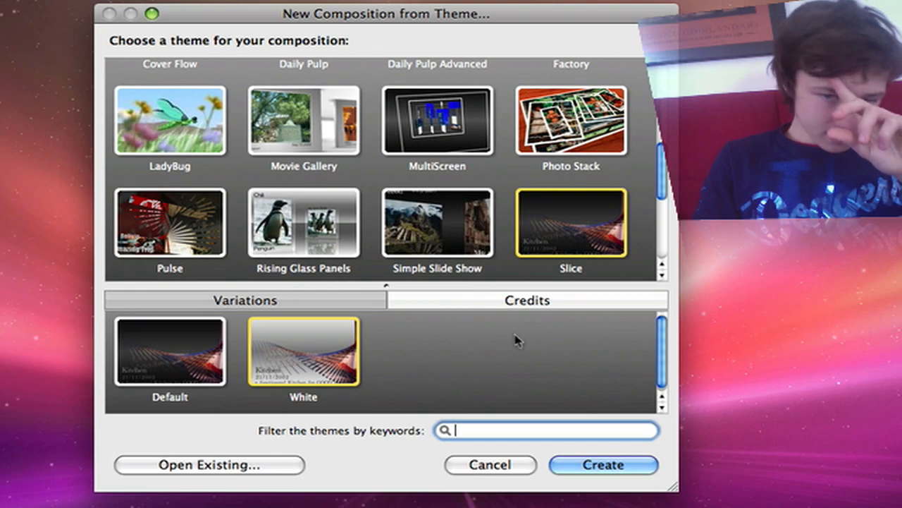
View the Slice theme's Credits, then return to its variations
left_click(526, 300)
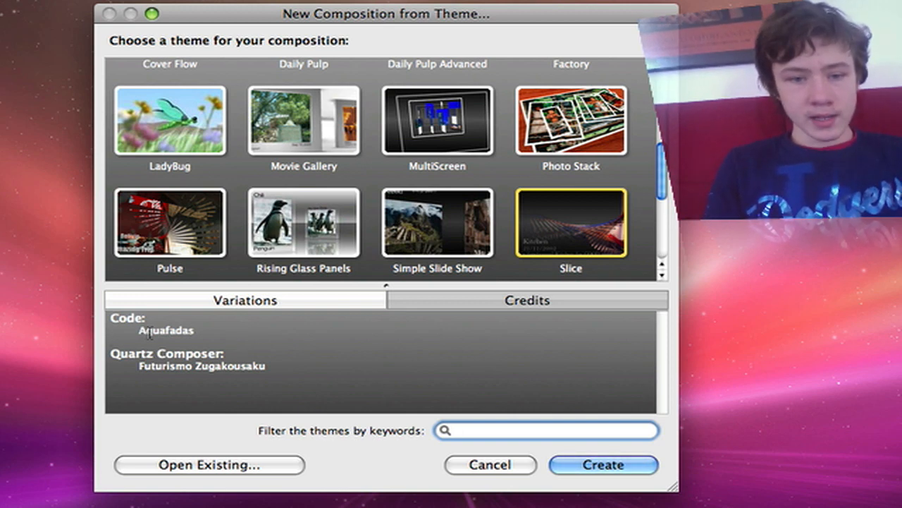
left_click(547, 430)
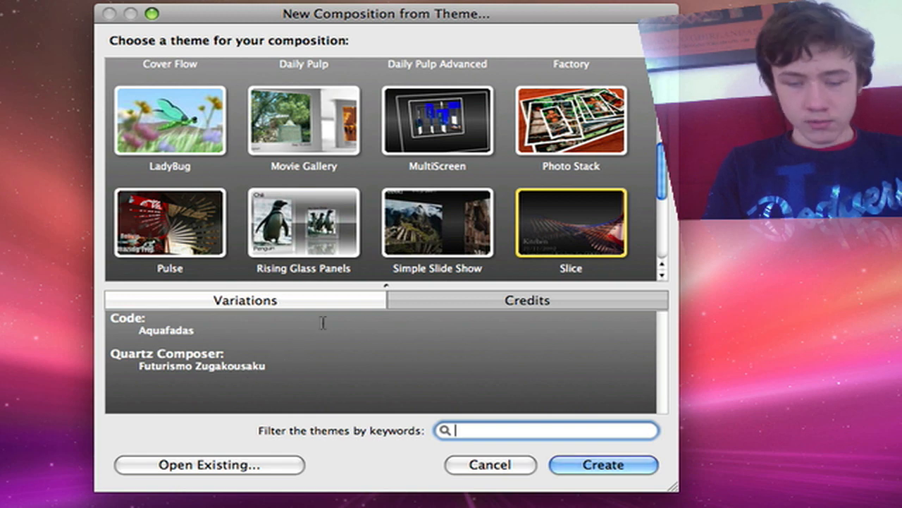
left_click(245, 299)
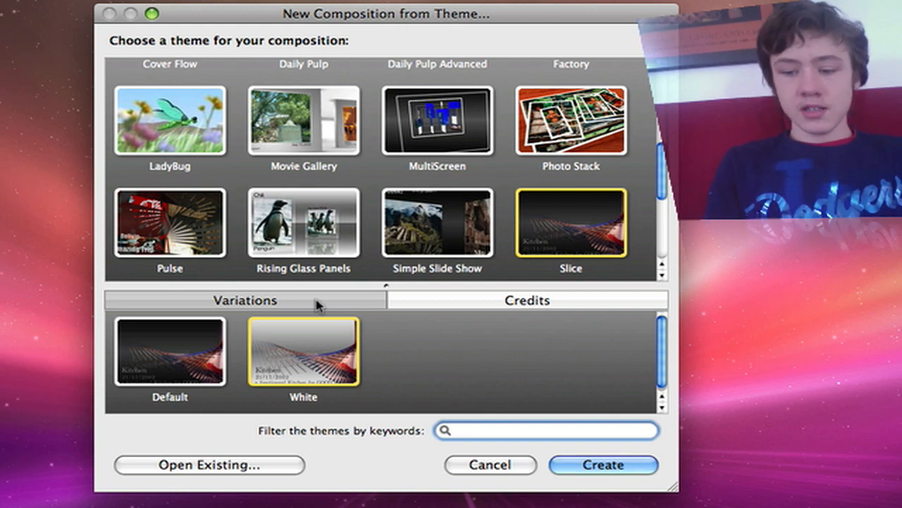
left_click(603, 465)
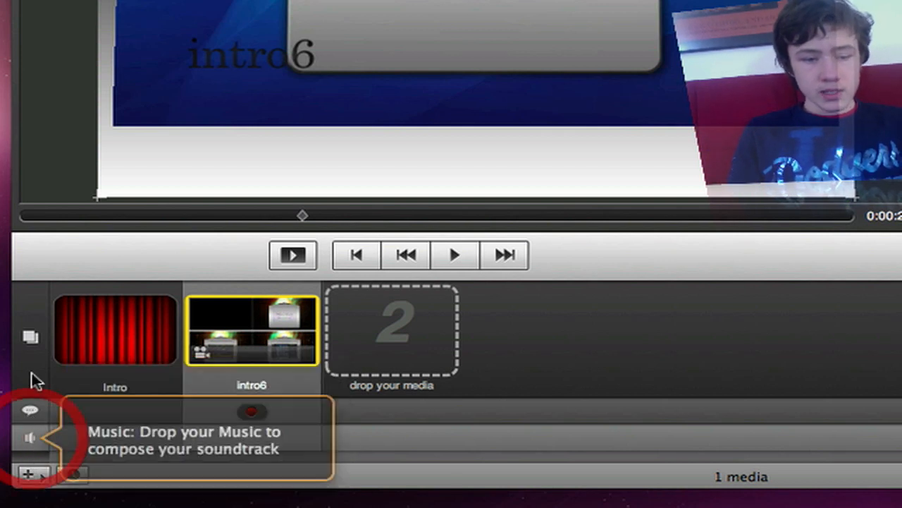
mouse_move(187, 222)
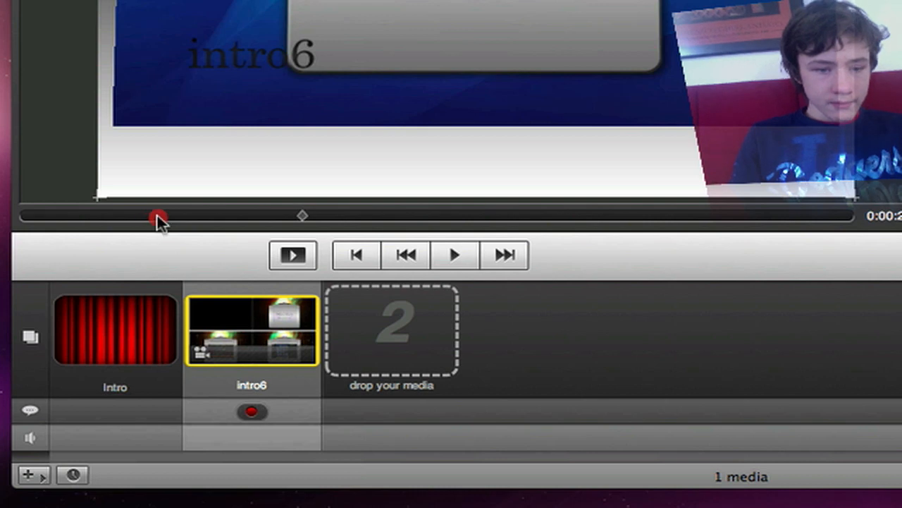
Scrub the intro6 clip preview and open its Media Inspector details
left_click_drag(159, 217, 84, 217)
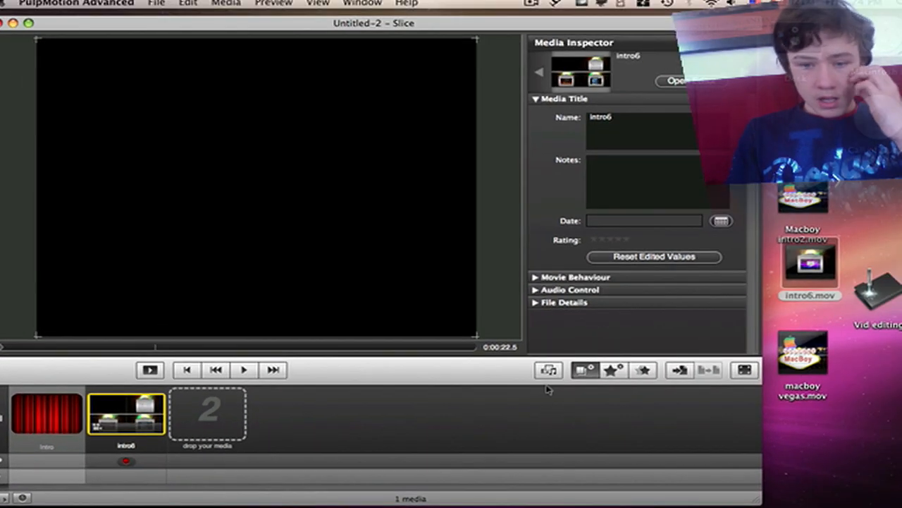
left_click(643, 221)
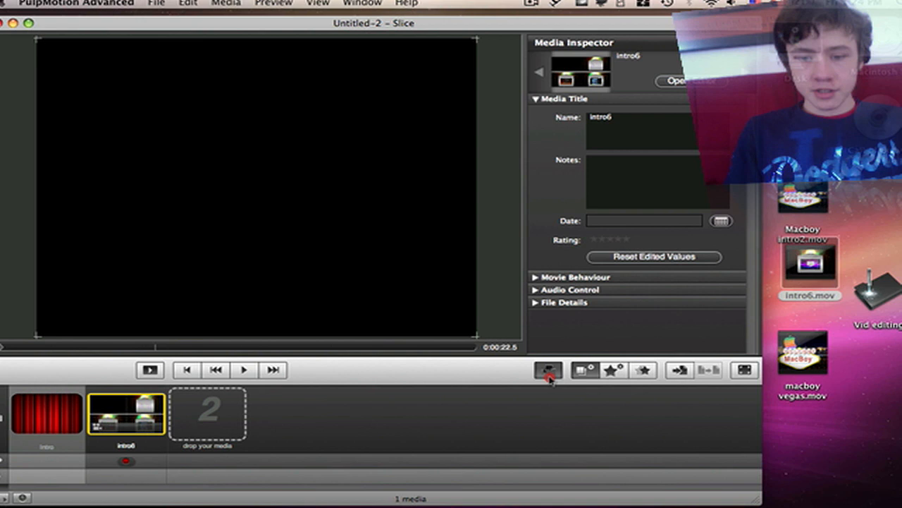
left_click(548, 371)
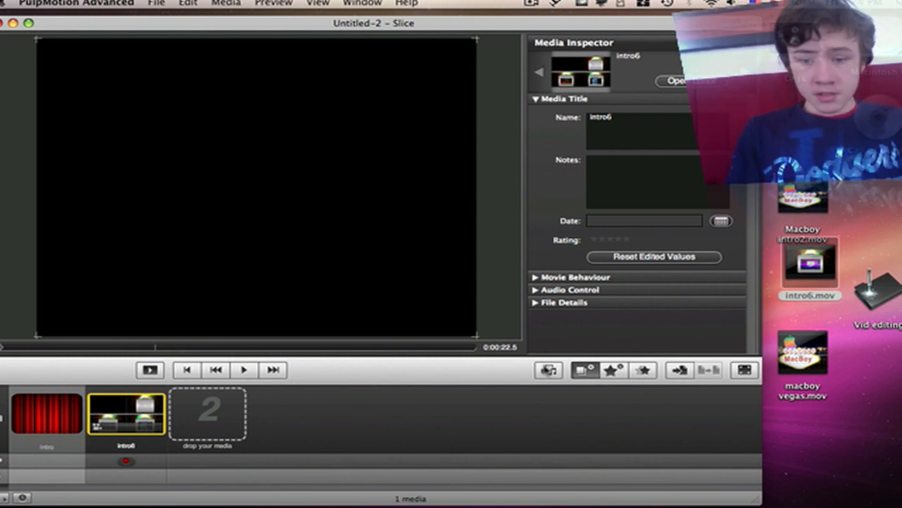
Add Photo 2 from the iPhoto library after intro6, then play and stop the preview
left_click(549, 369)
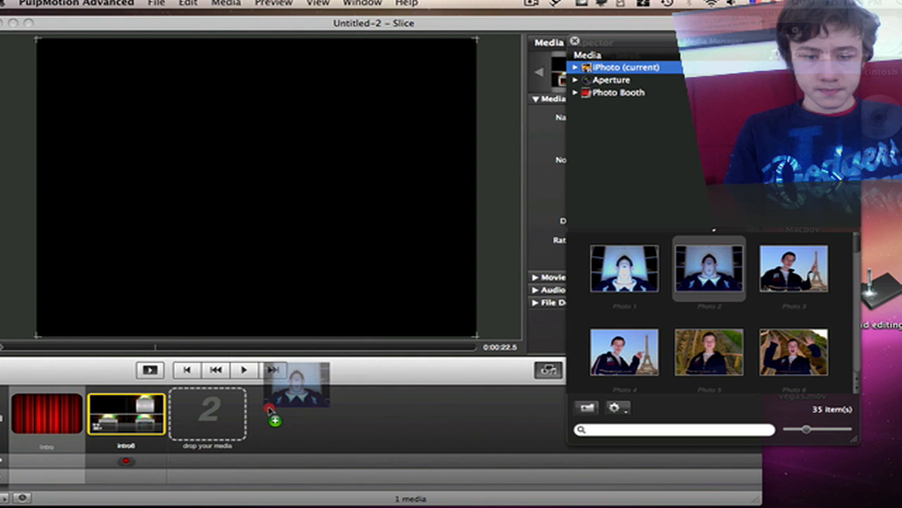
left_click_drag(708, 268, 208, 413)
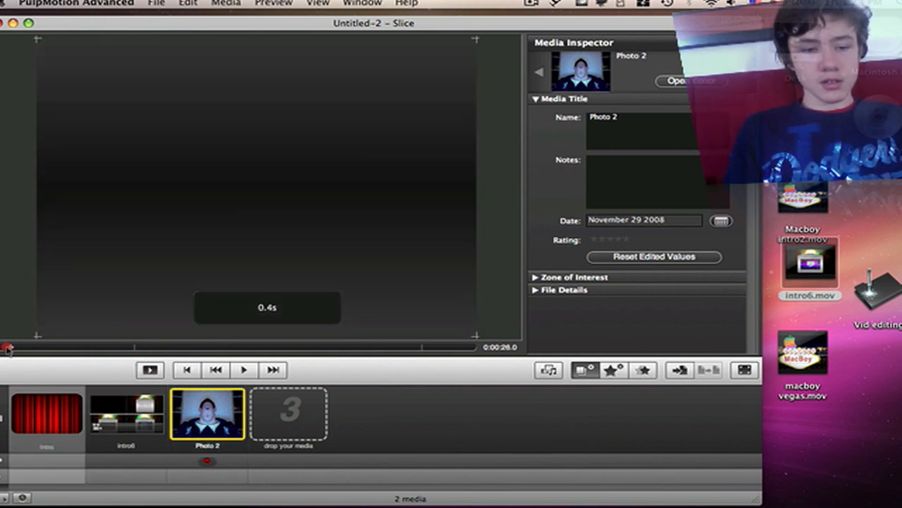
left_click(244, 369)
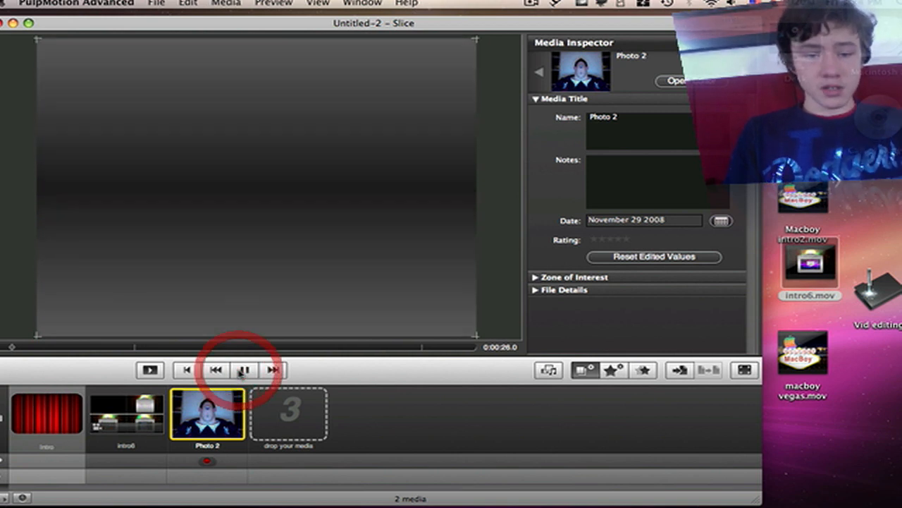
left_click(244, 370)
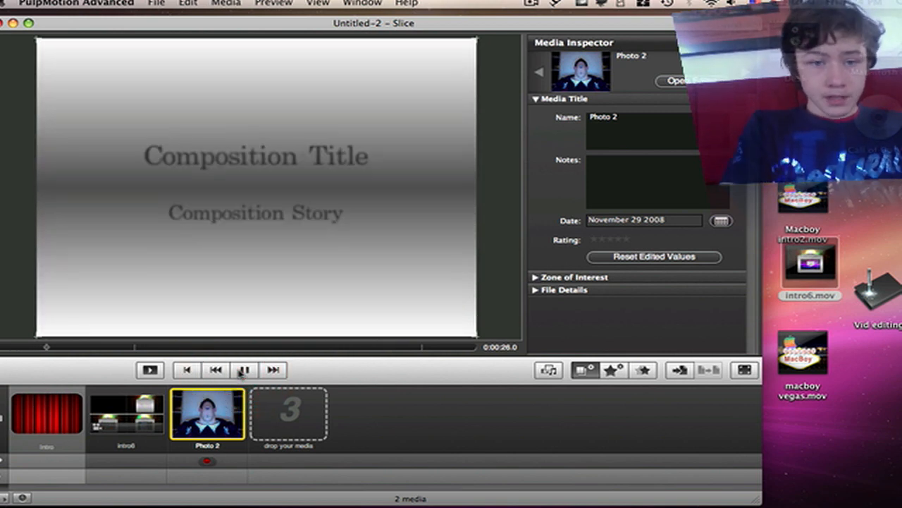
left_click(244, 369)
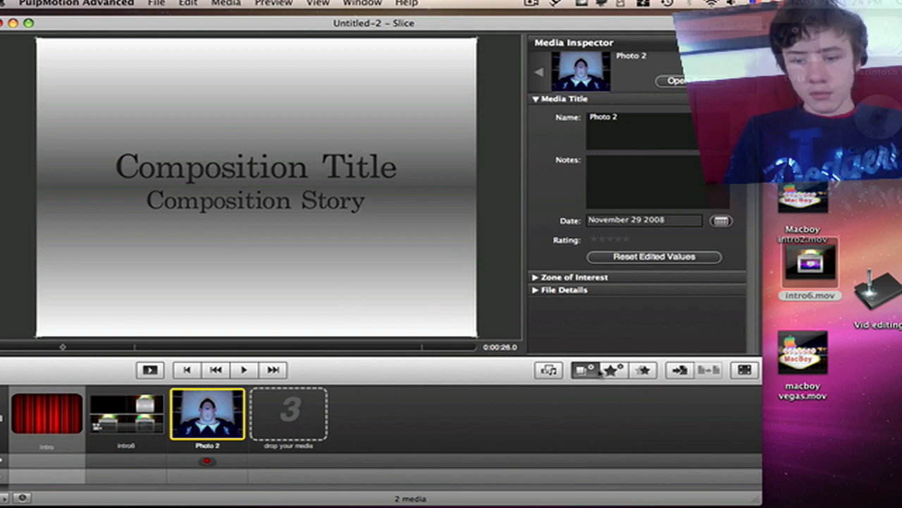
In Composition Settings, retitle the intro 'M4cbook' with story 'Productions', then collapse Introduction
left_click(611, 370)
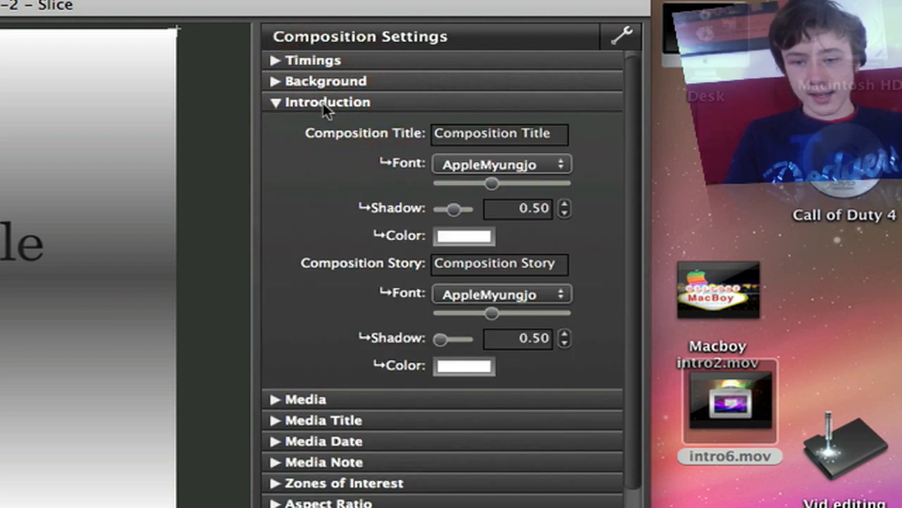
double_click(497, 133)
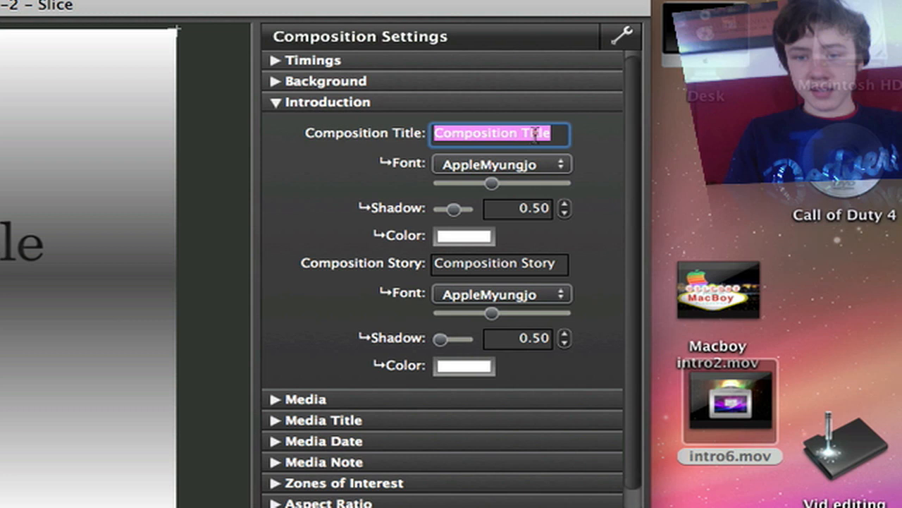
type("M4c")
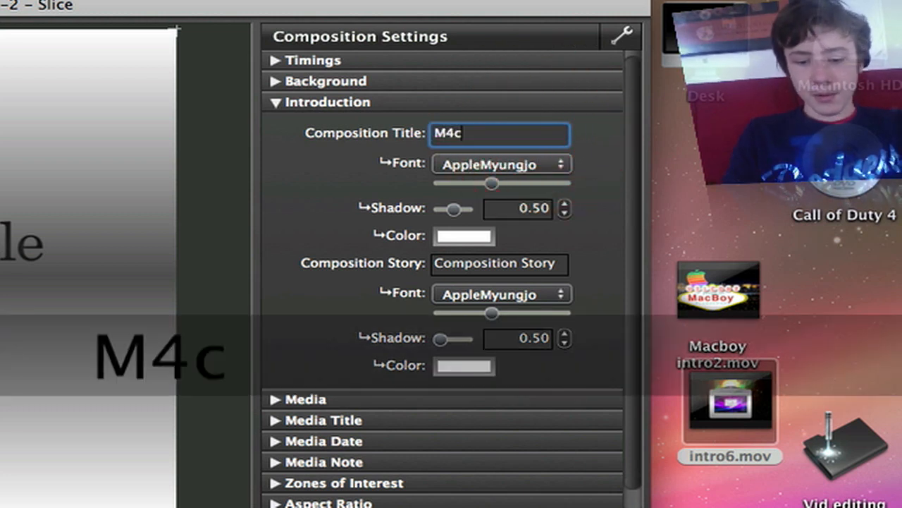
type("book")
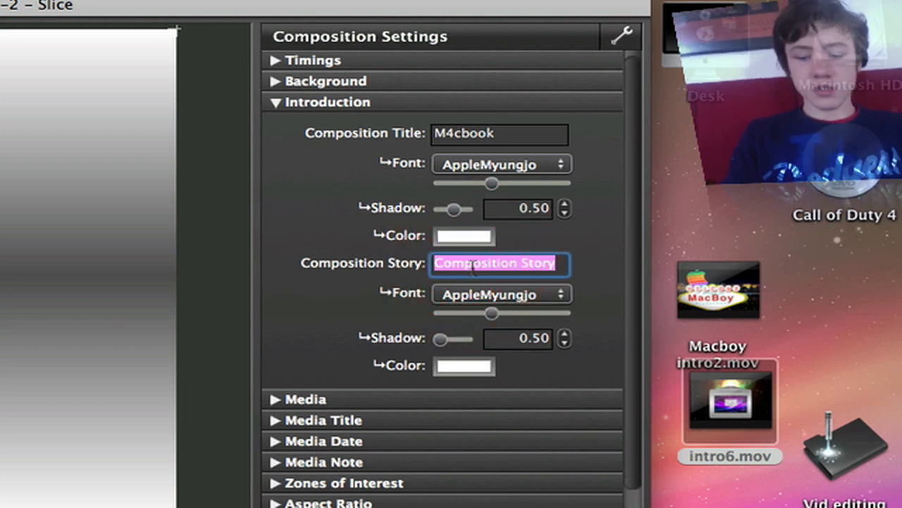
type("Production")
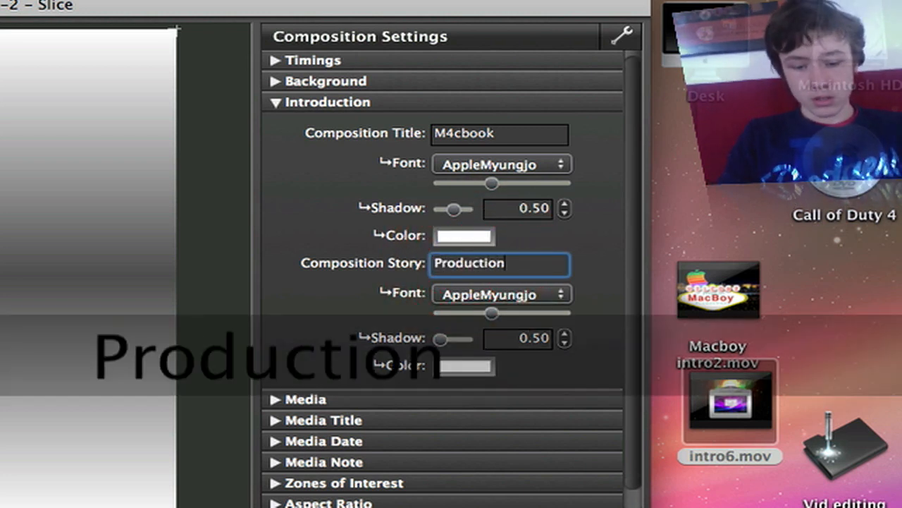
type("s")
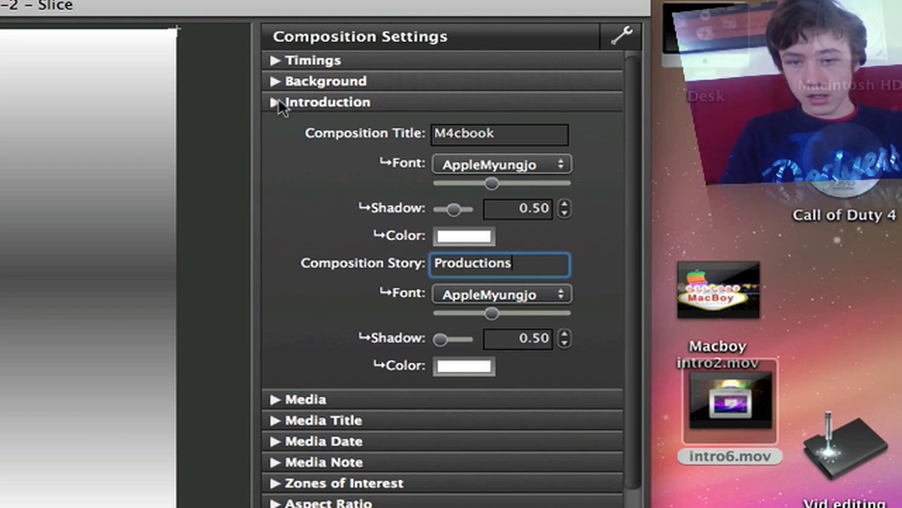
left_click(274, 101)
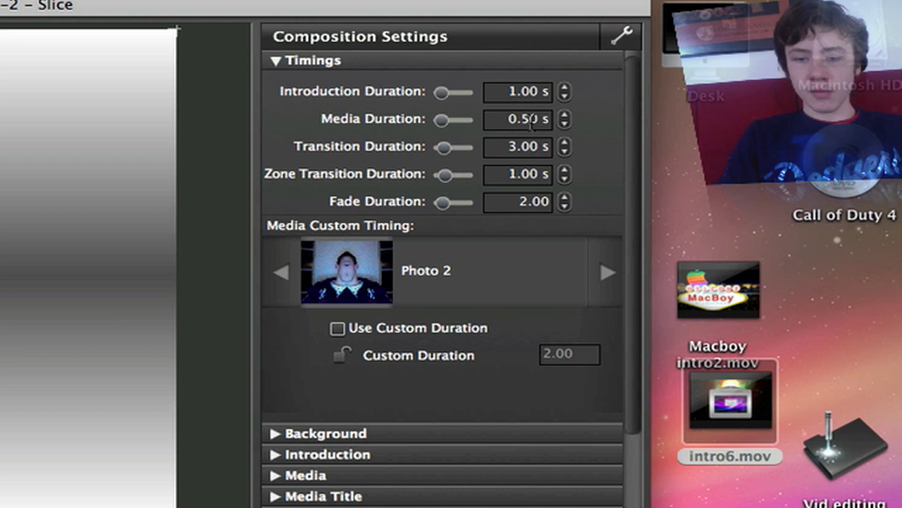
mouse_move(511, 44)
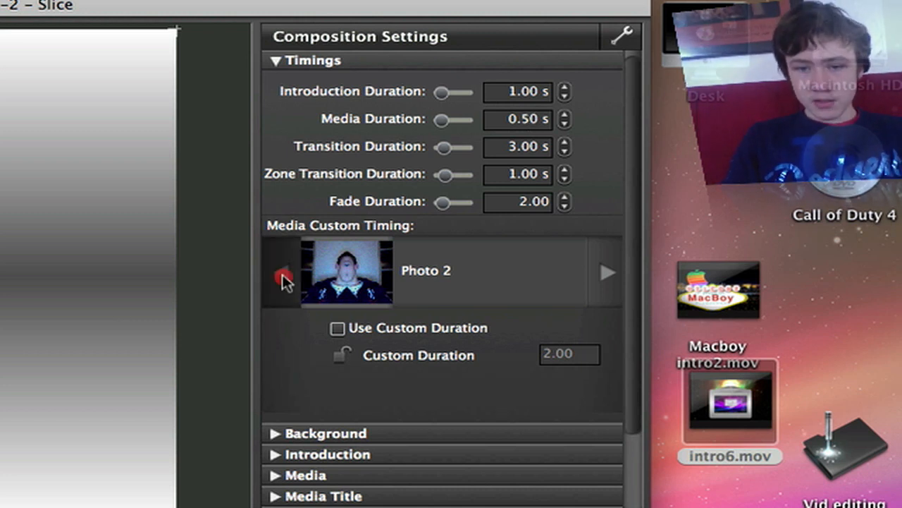
Switch custom timing to intro6, enable Use Custom Duration and enter 2
left_click(282, 273)
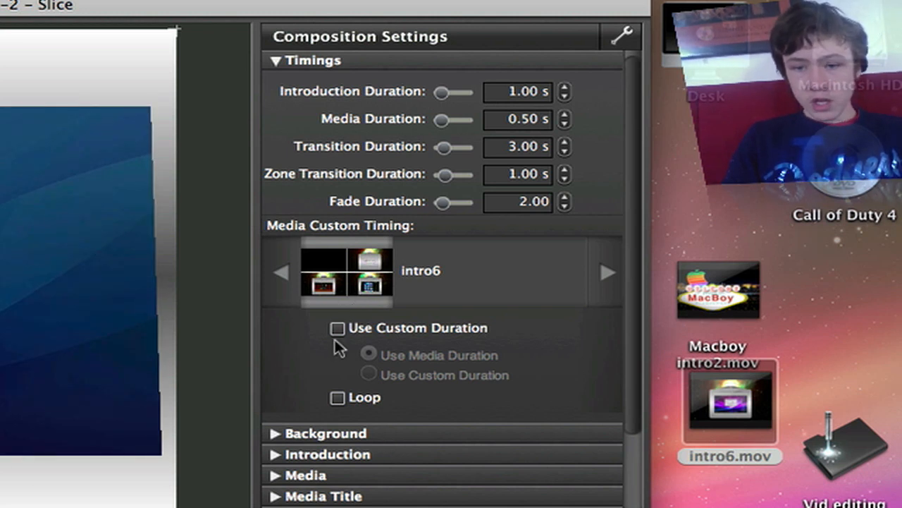
left_click(338, 328)
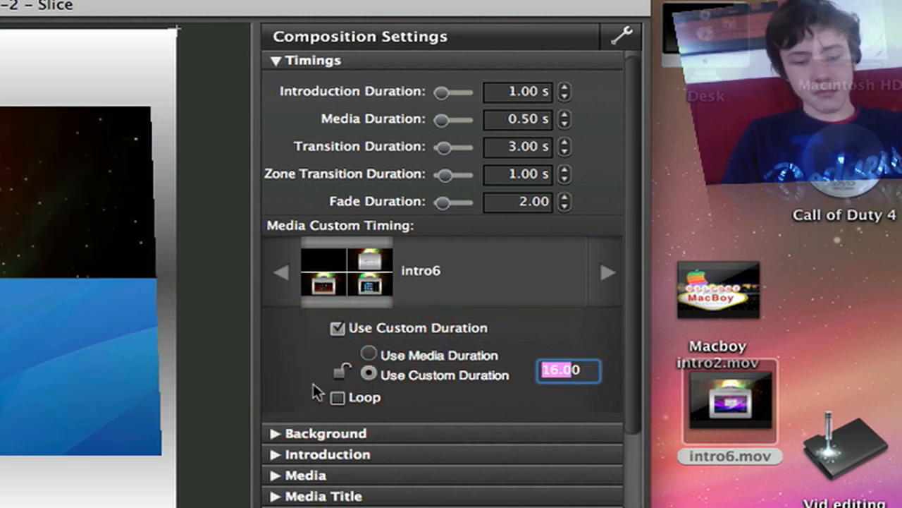
type("2")
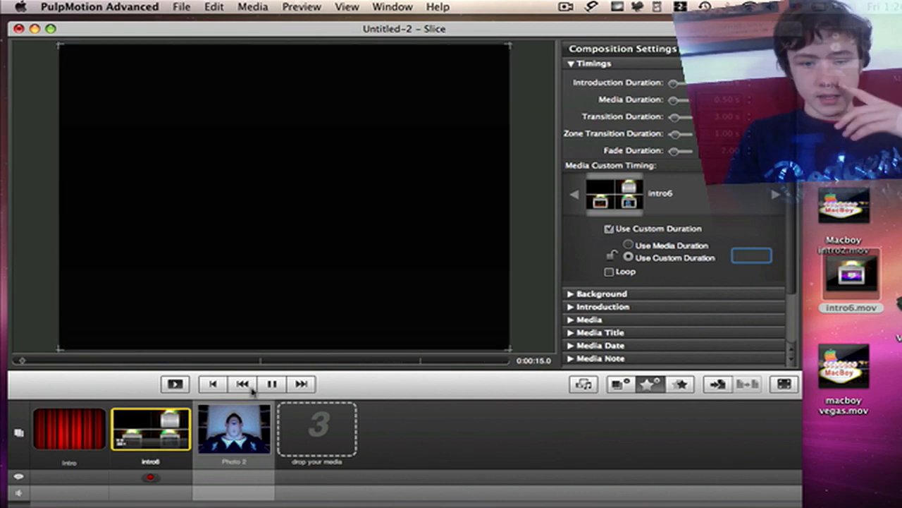
Pause the preview and expand the Quality and Background sections of Composition Settings
left_click(272, 384)
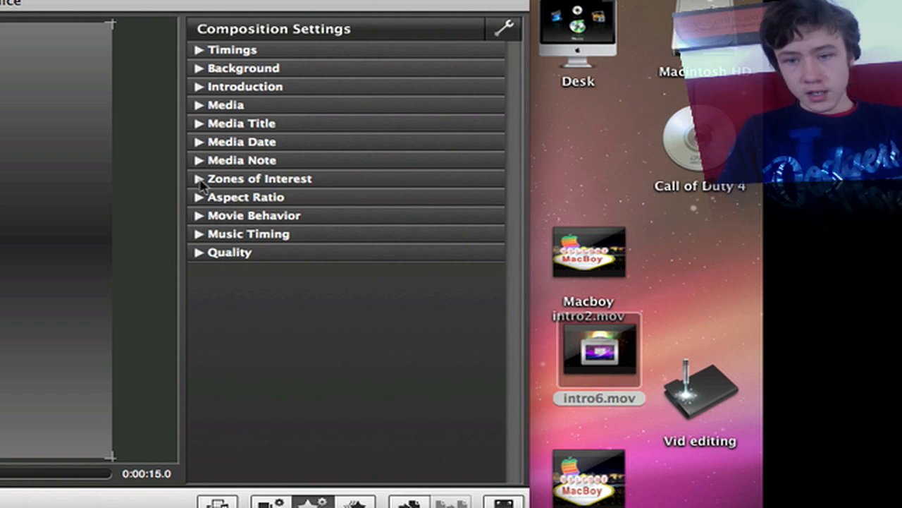
mouse_move(227, 261)
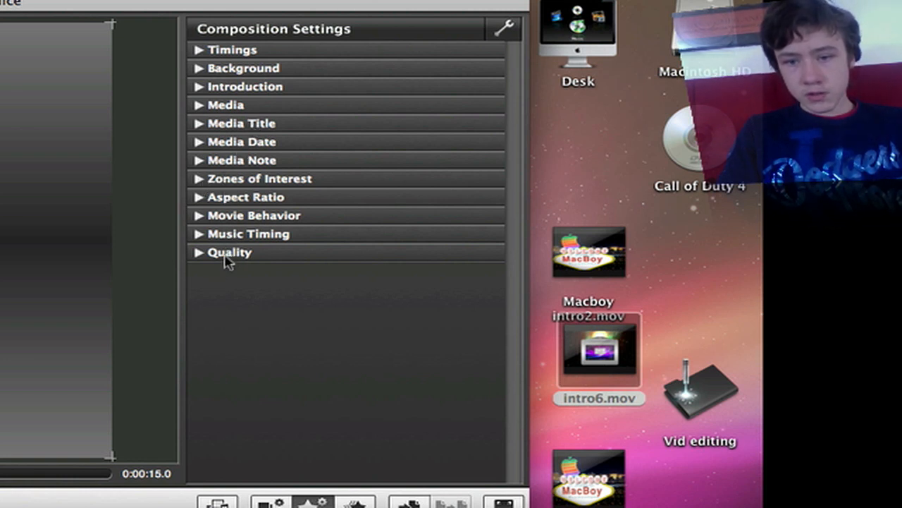
left_click(230, 252)
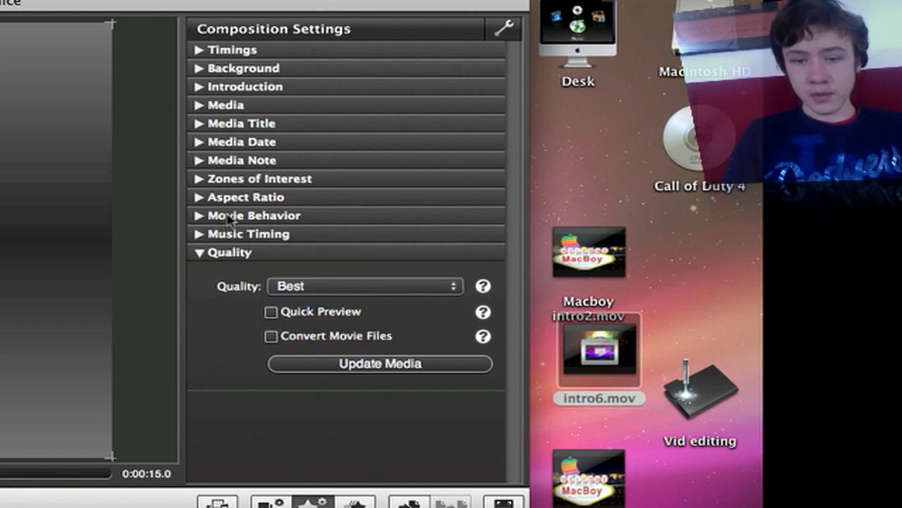
left_click(246, 196)
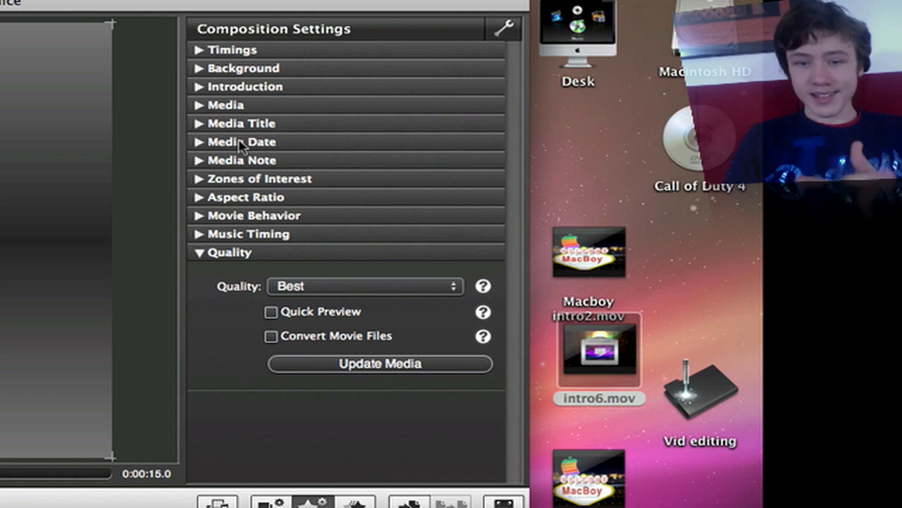
mouse_move(234, 123)
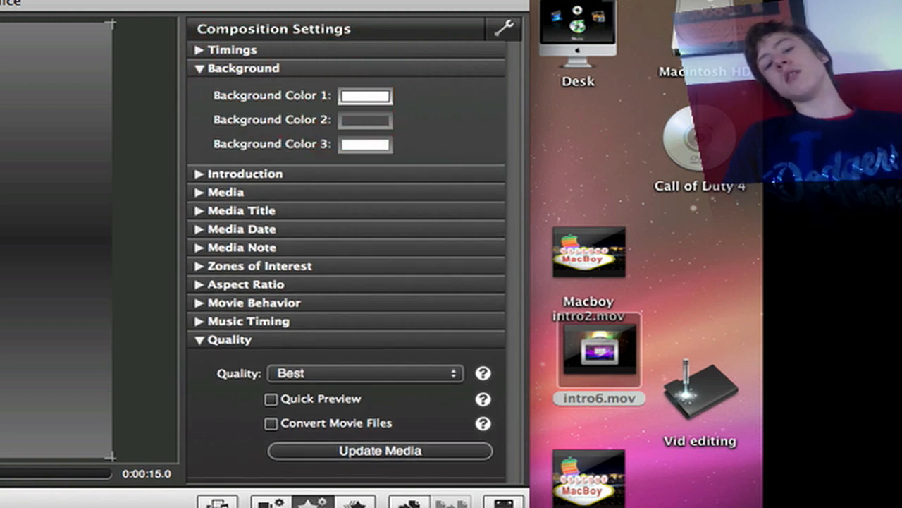
Set Background Color 1 to pink, Color 3 to orange and Color 2 to white
left_click(365, 95)
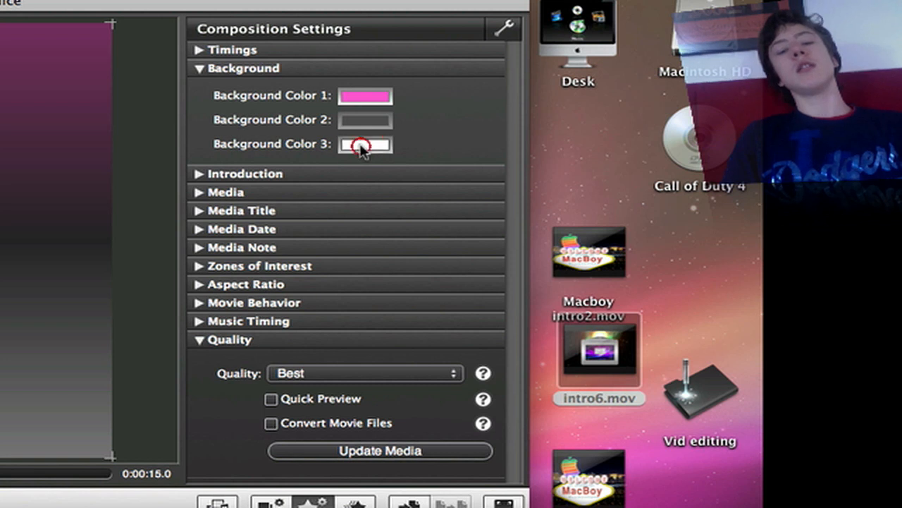
left_click(365, 144)
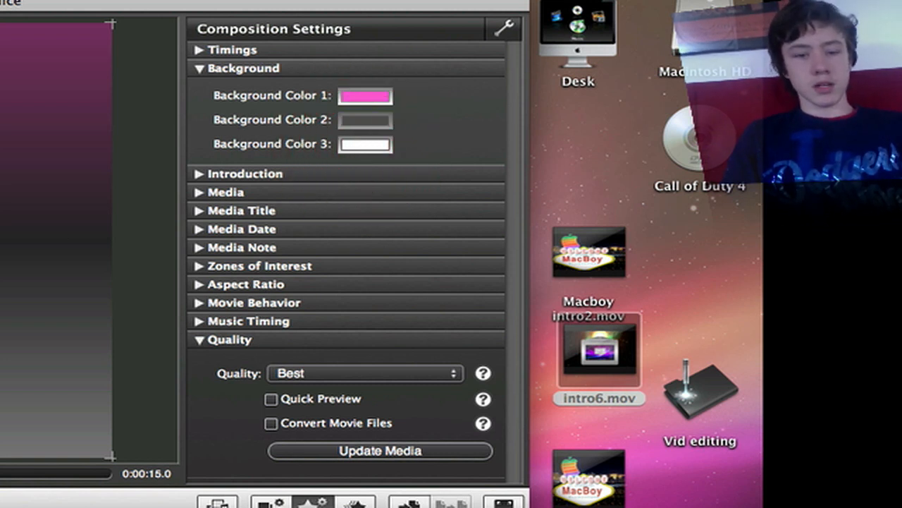
left_click(365, 144)
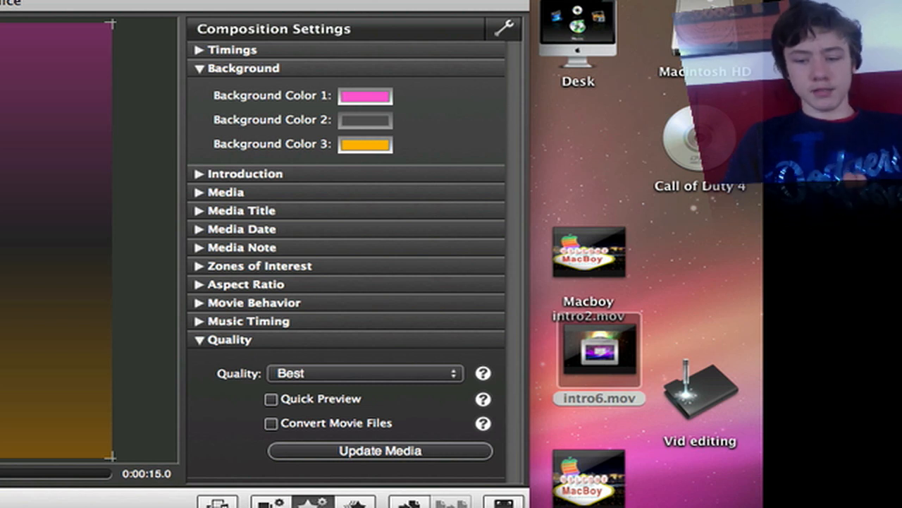
mouse_move(121, 239)
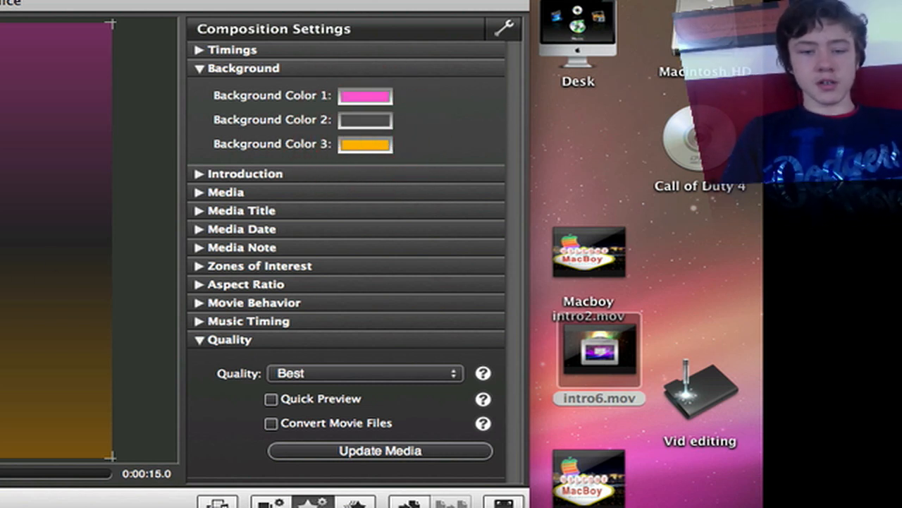
left_click(365, 119)
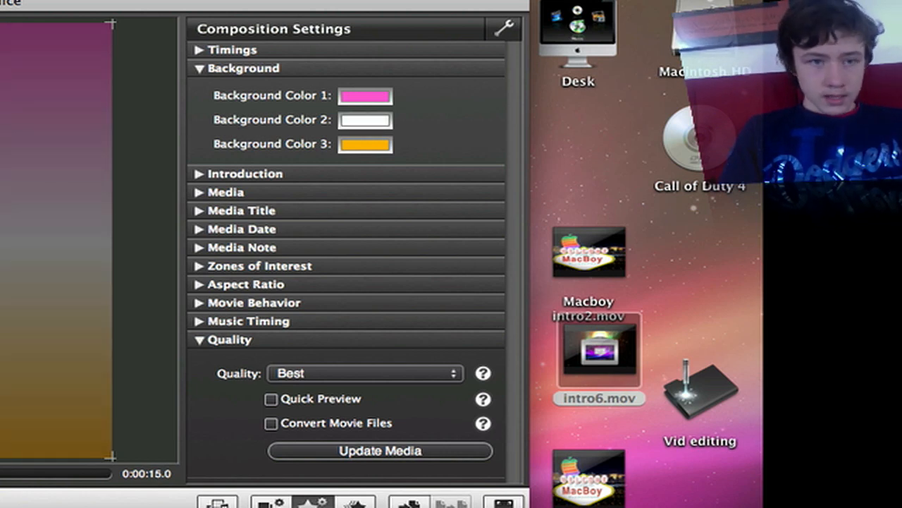
Open File > Export, look at the Screensaver tab, then return to QuickTime
left_click(253, 37)
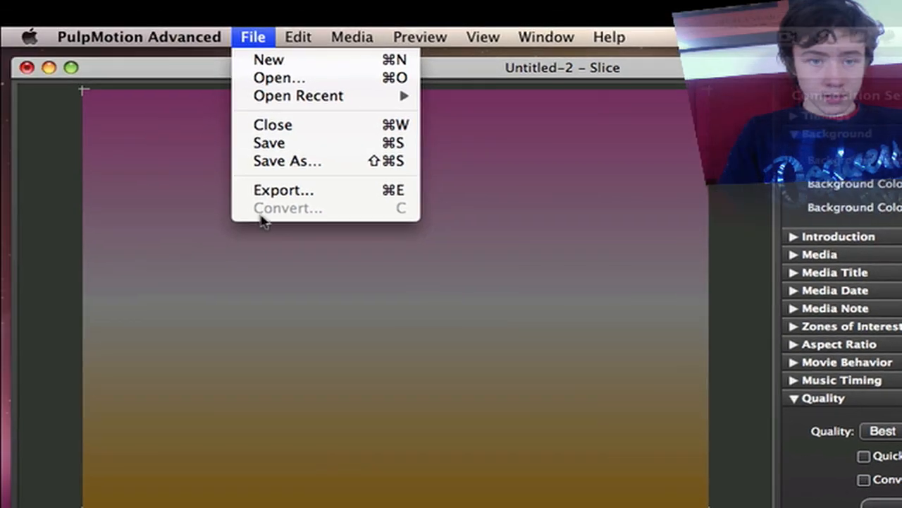
mouse_move(284, 189)
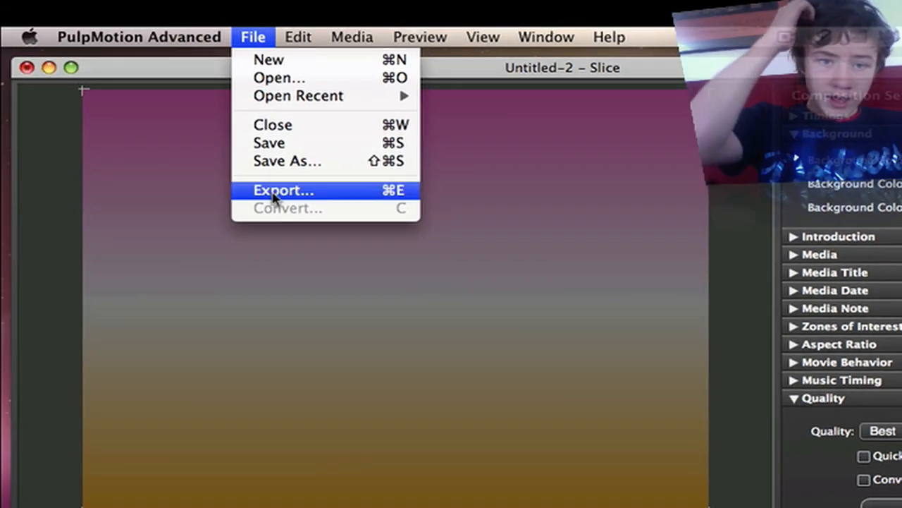
left_click(283, 189)
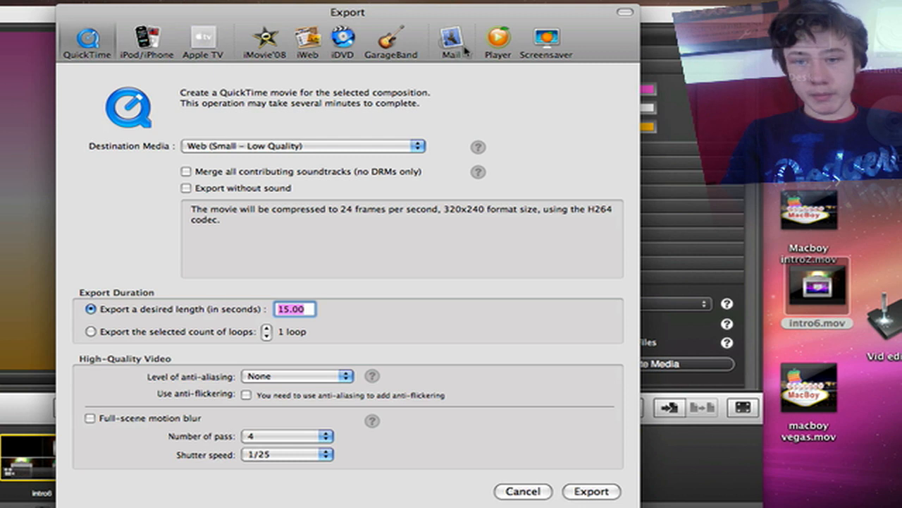
left_click(546, 38)
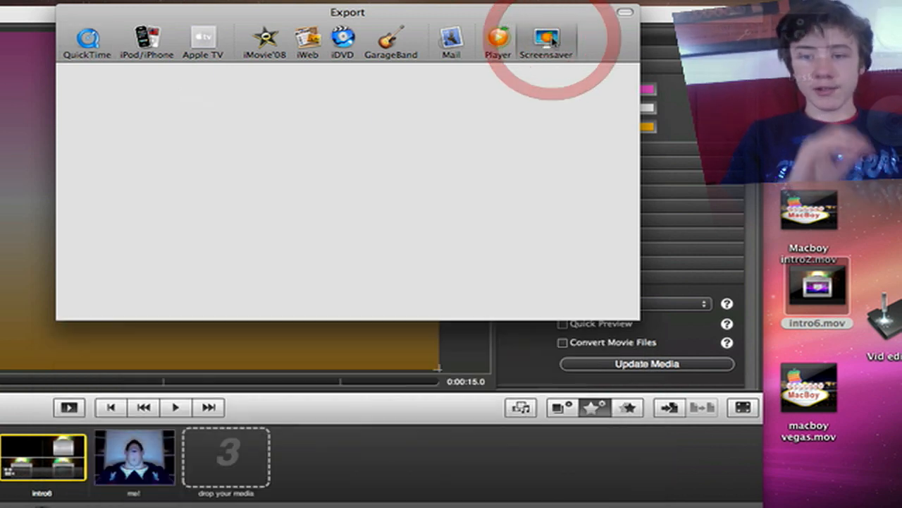
left_click(547, 39)
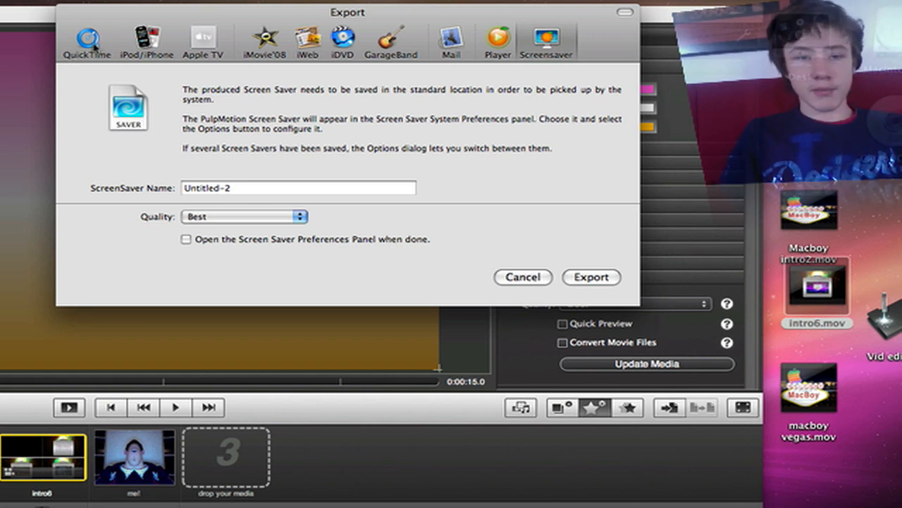
left_click(87, 41)
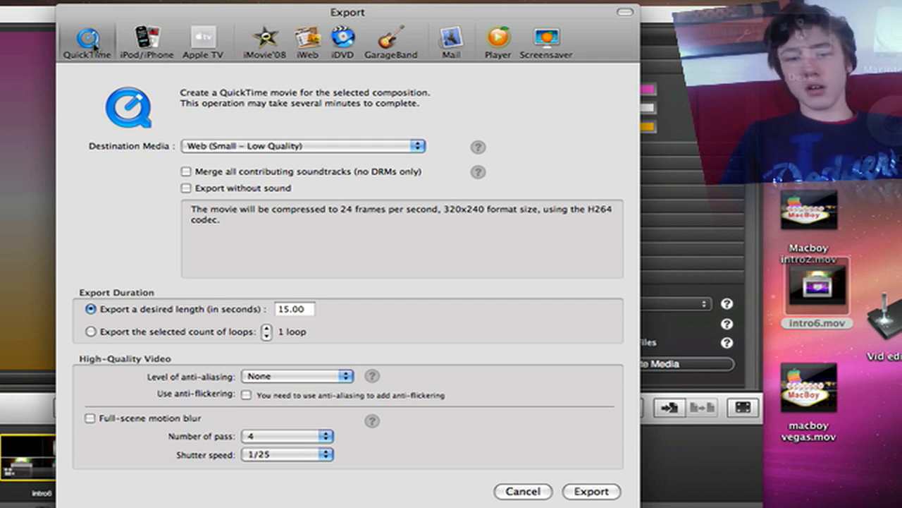
mouse_move(107, 28)
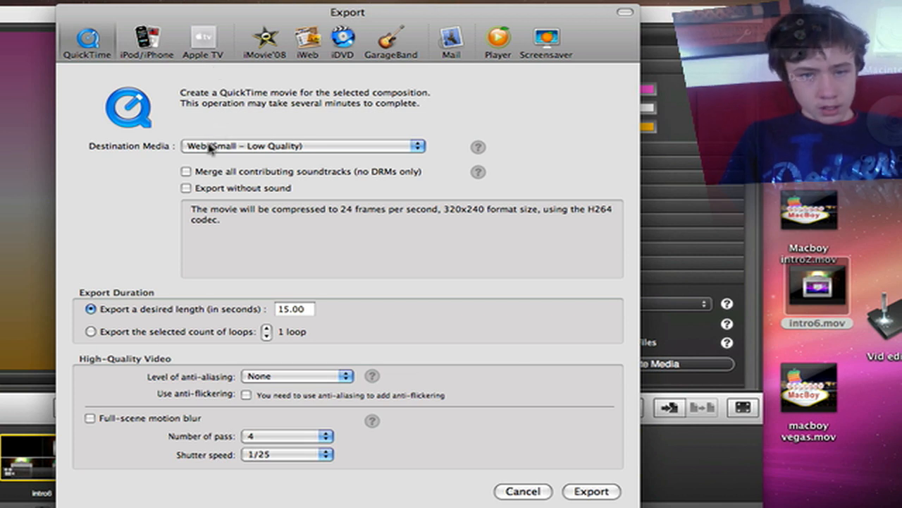
Set Destination Media to Custom QuickTime Settings with H.264 compression
left_click(304, 146)
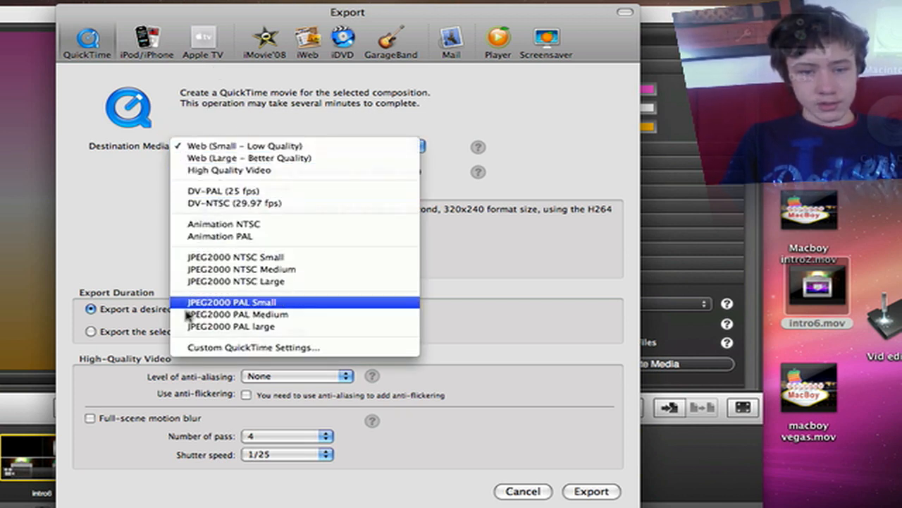
left_click(252, 347)
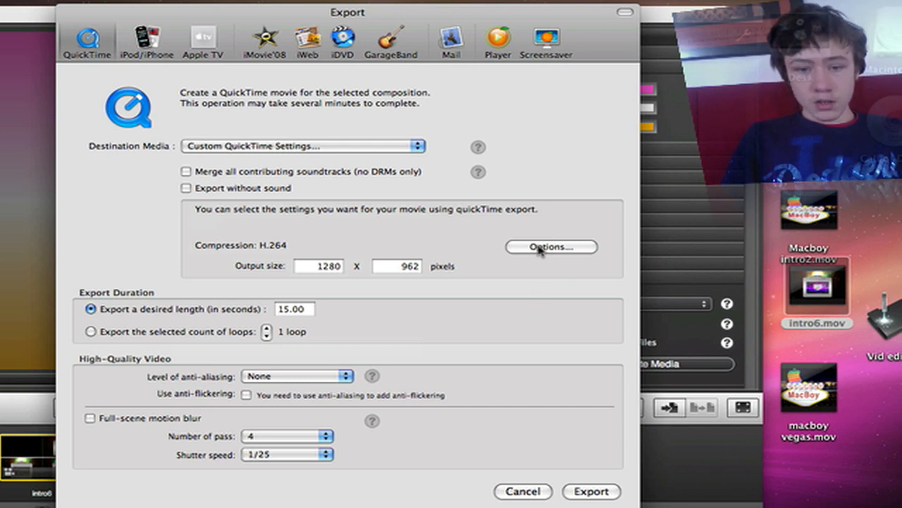
left_click(551, 247)
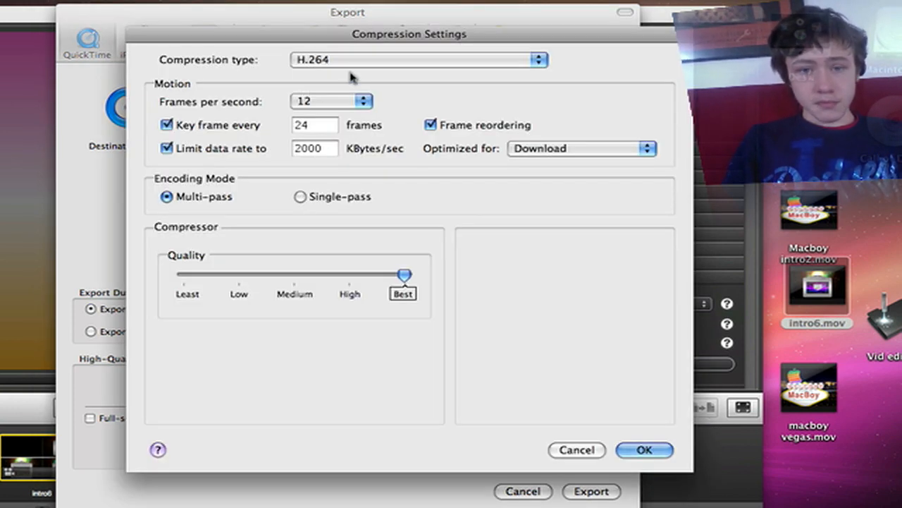
left_click(418, 60)
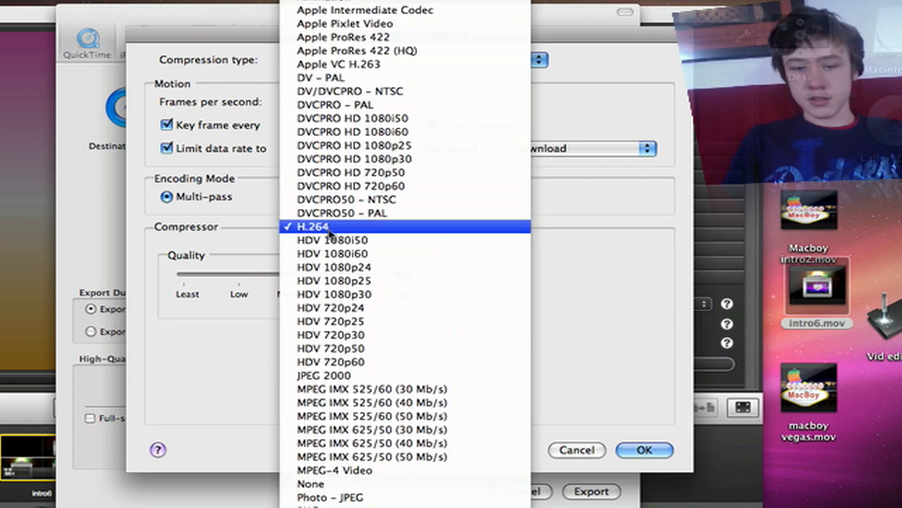
left_click(311, 225)
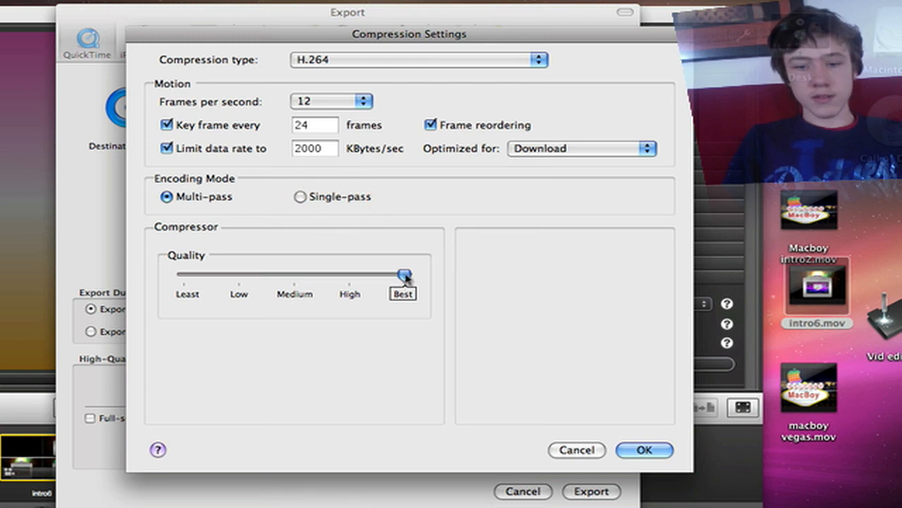
mouse_move(350, 311)
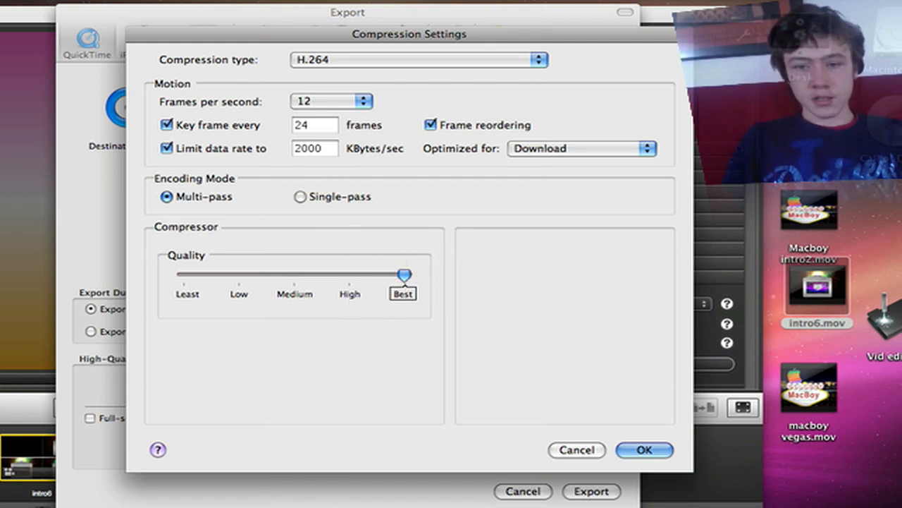
left_click(644, 450)
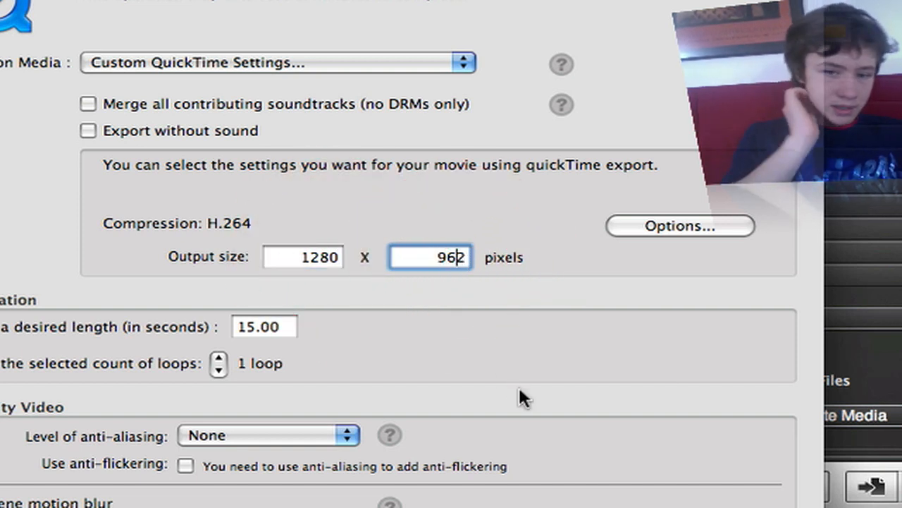
mouse_move(190, 360)
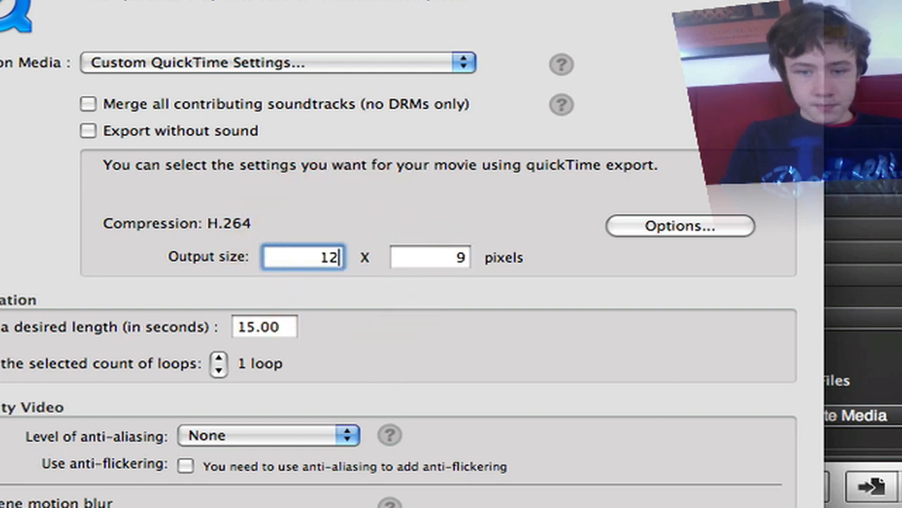
key("backspace")
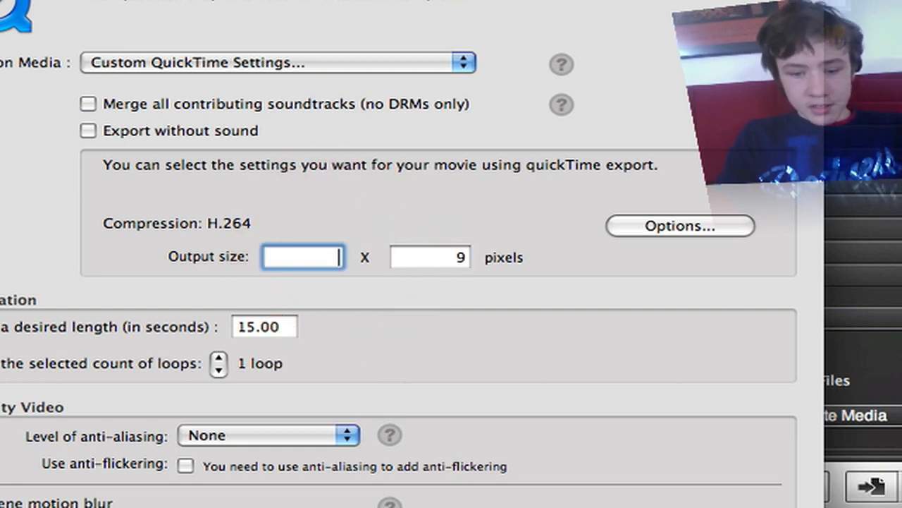
type("720")
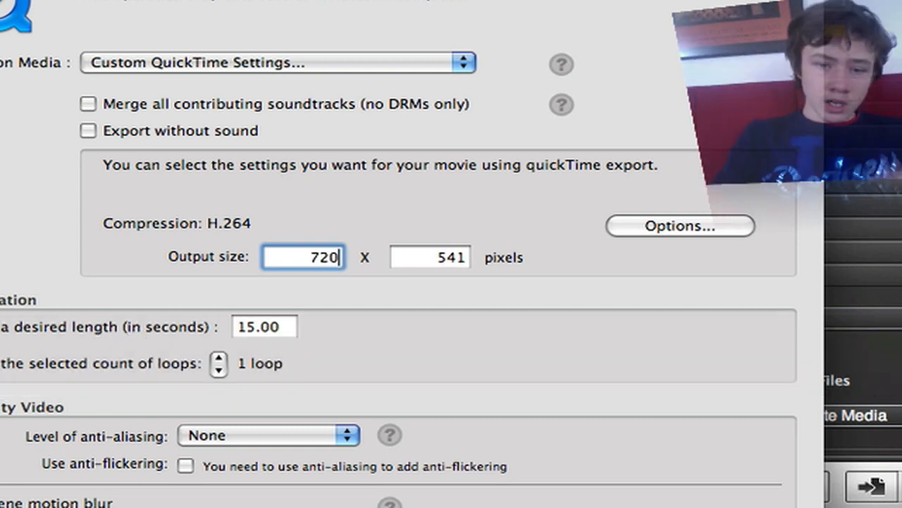
left_click(430, 257)
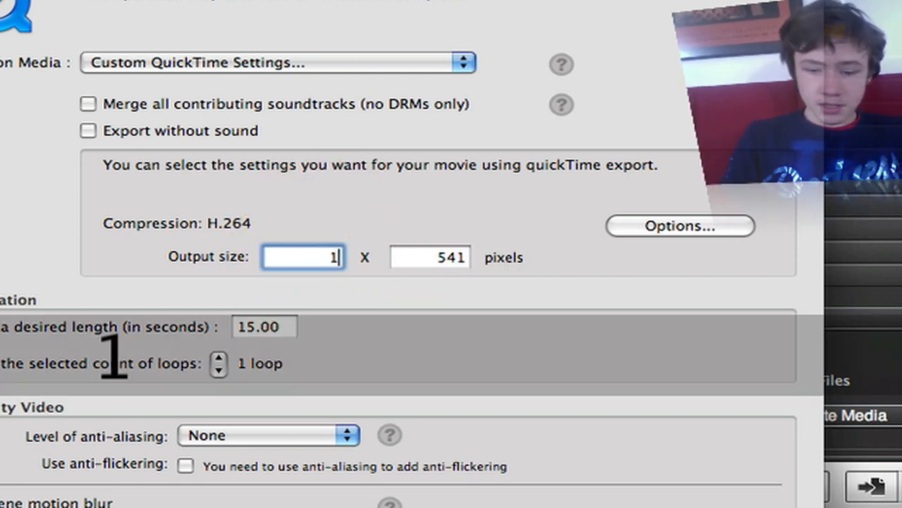
type("26")
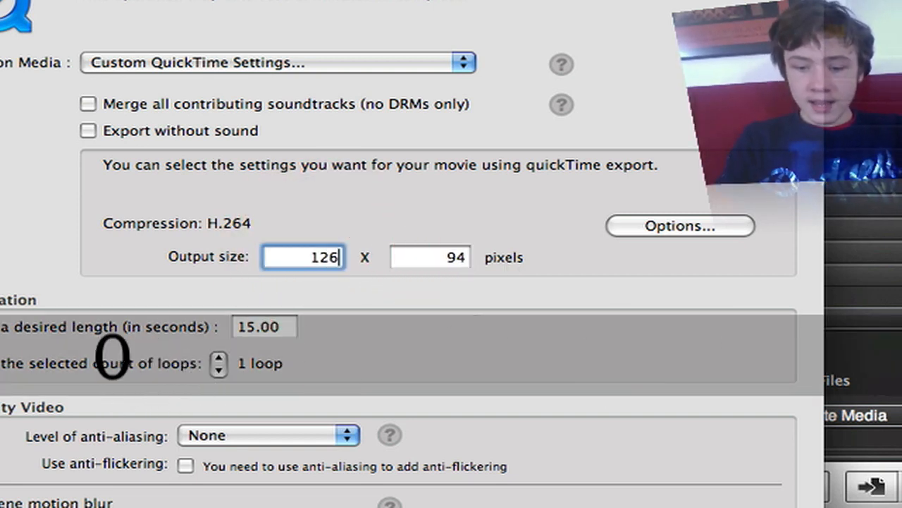
type("1280")
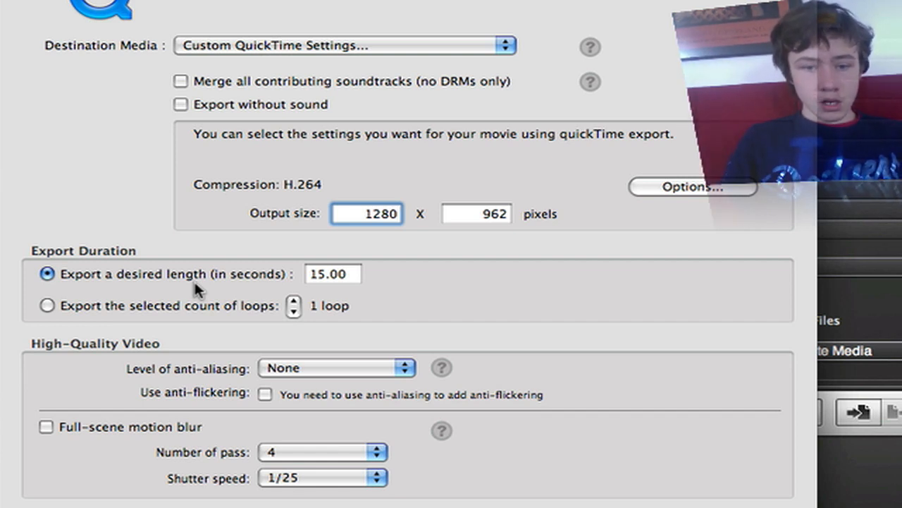
mouse_move(127, 324)
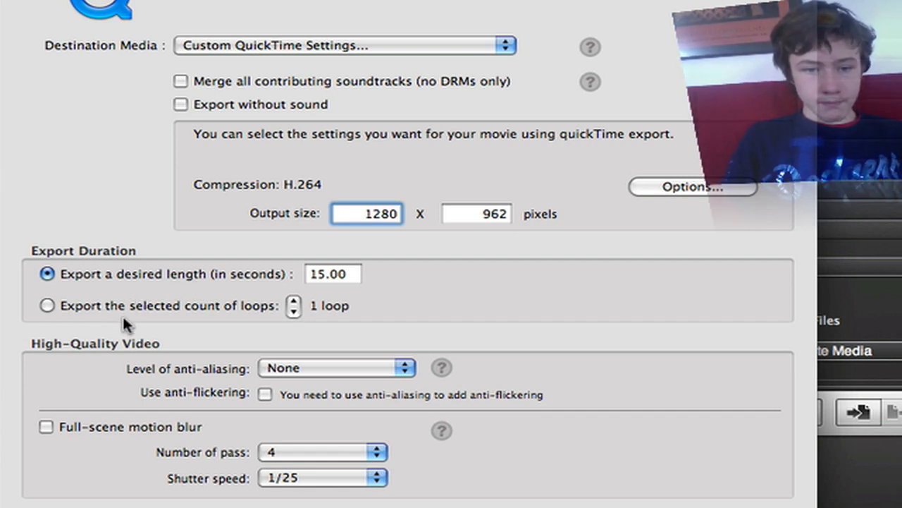
Choose Best anti-aliasing level and check Export without sound in the export options
left_click(337, 368)
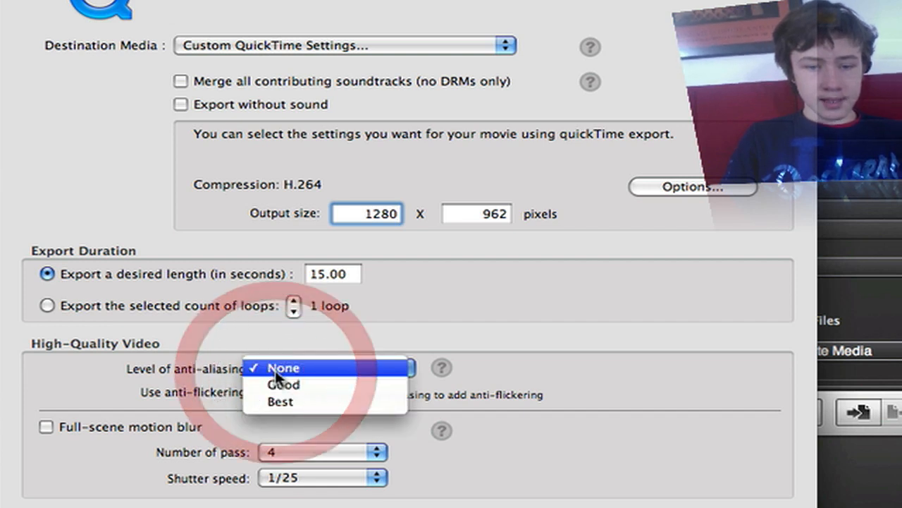
left_click(279, 401)
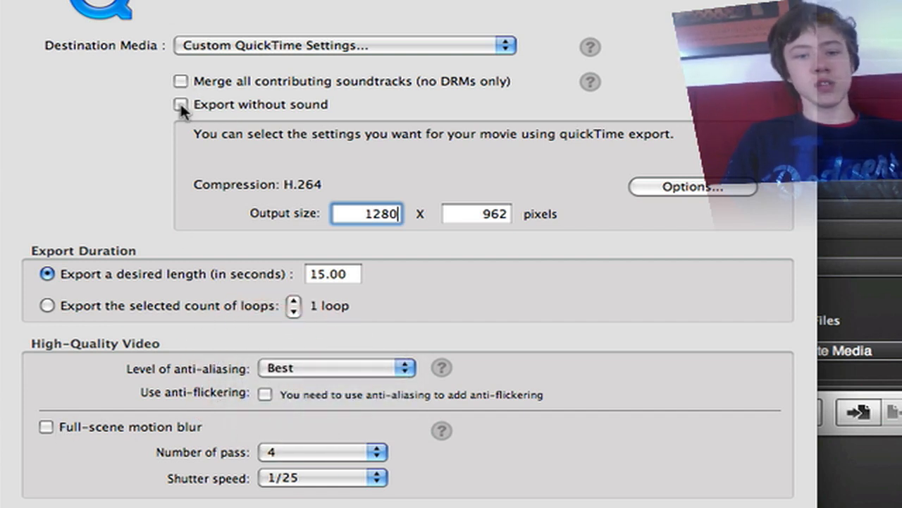
left_click(181, 105)
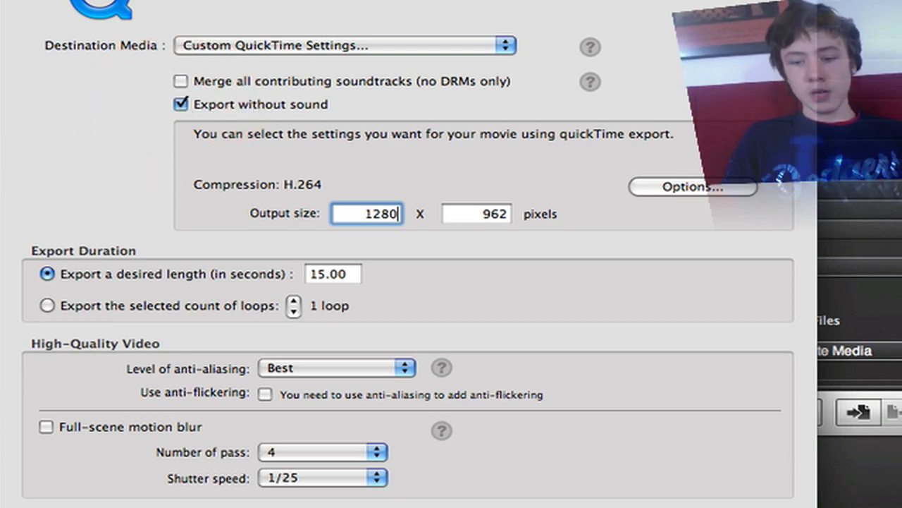